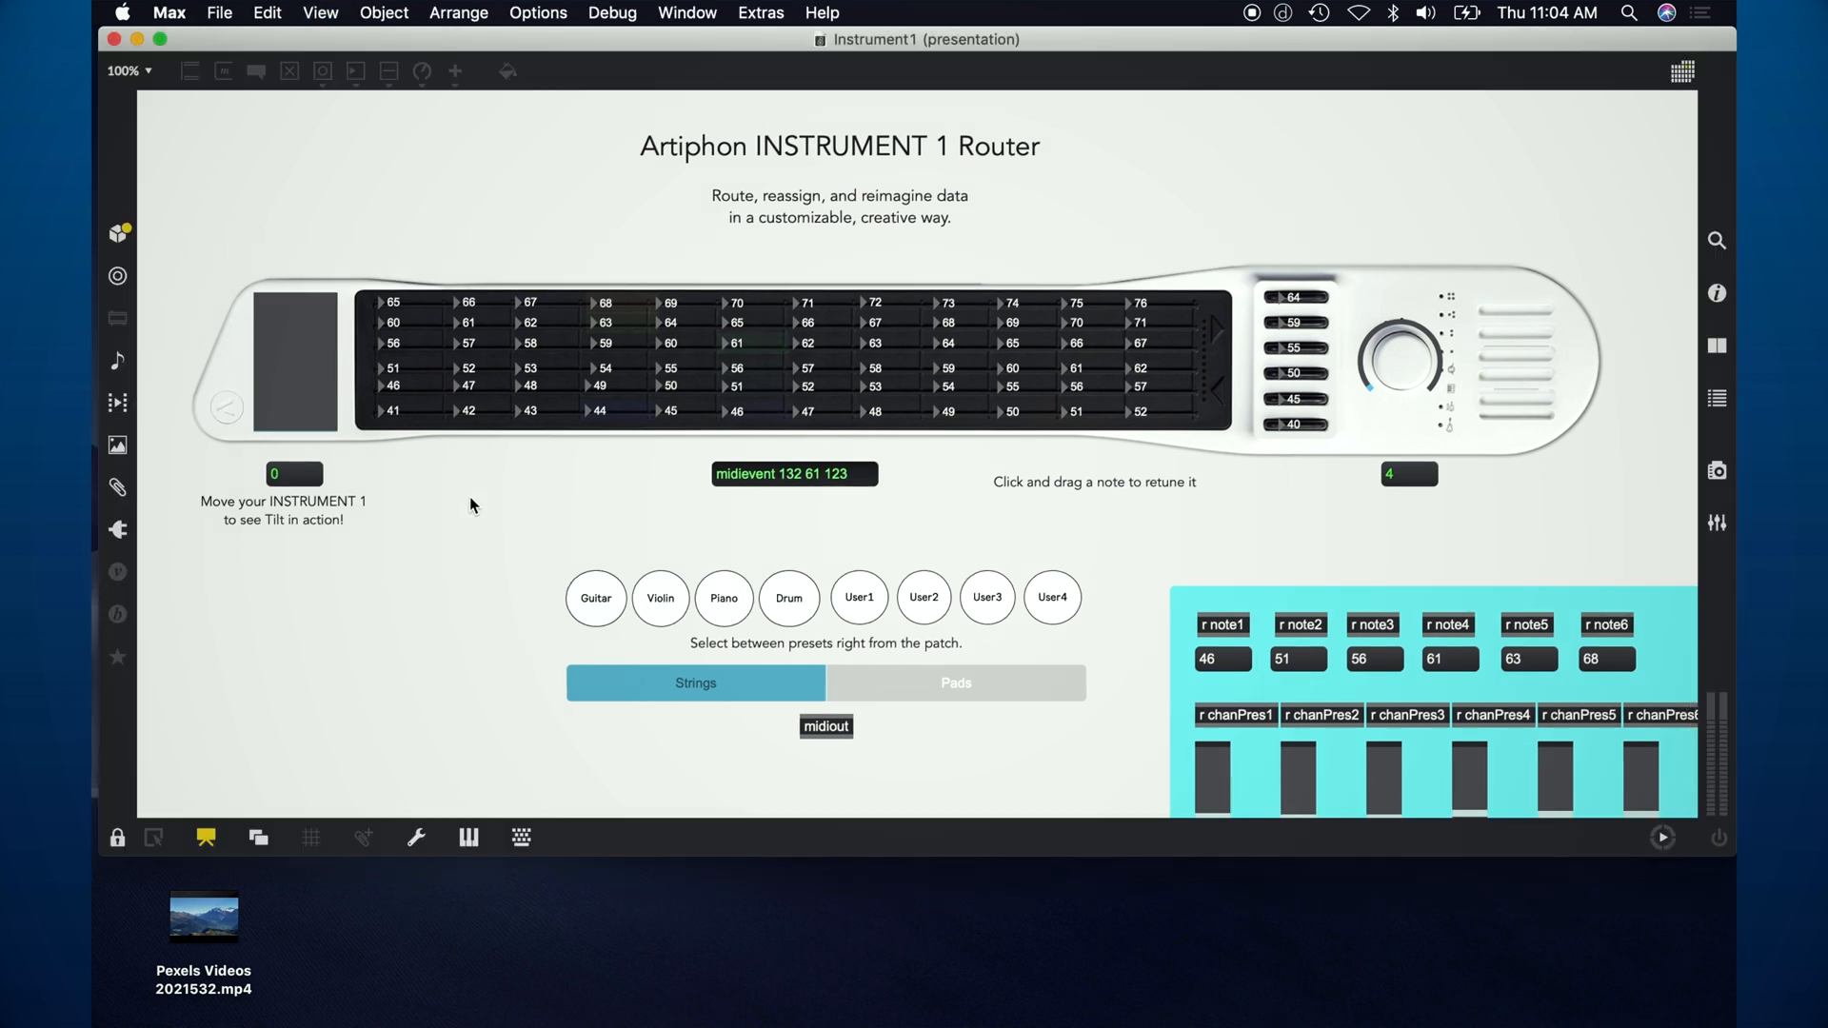
Step: Create a new empty patcher window in front of the Instrument 1 Router presentation
click(202, 837)
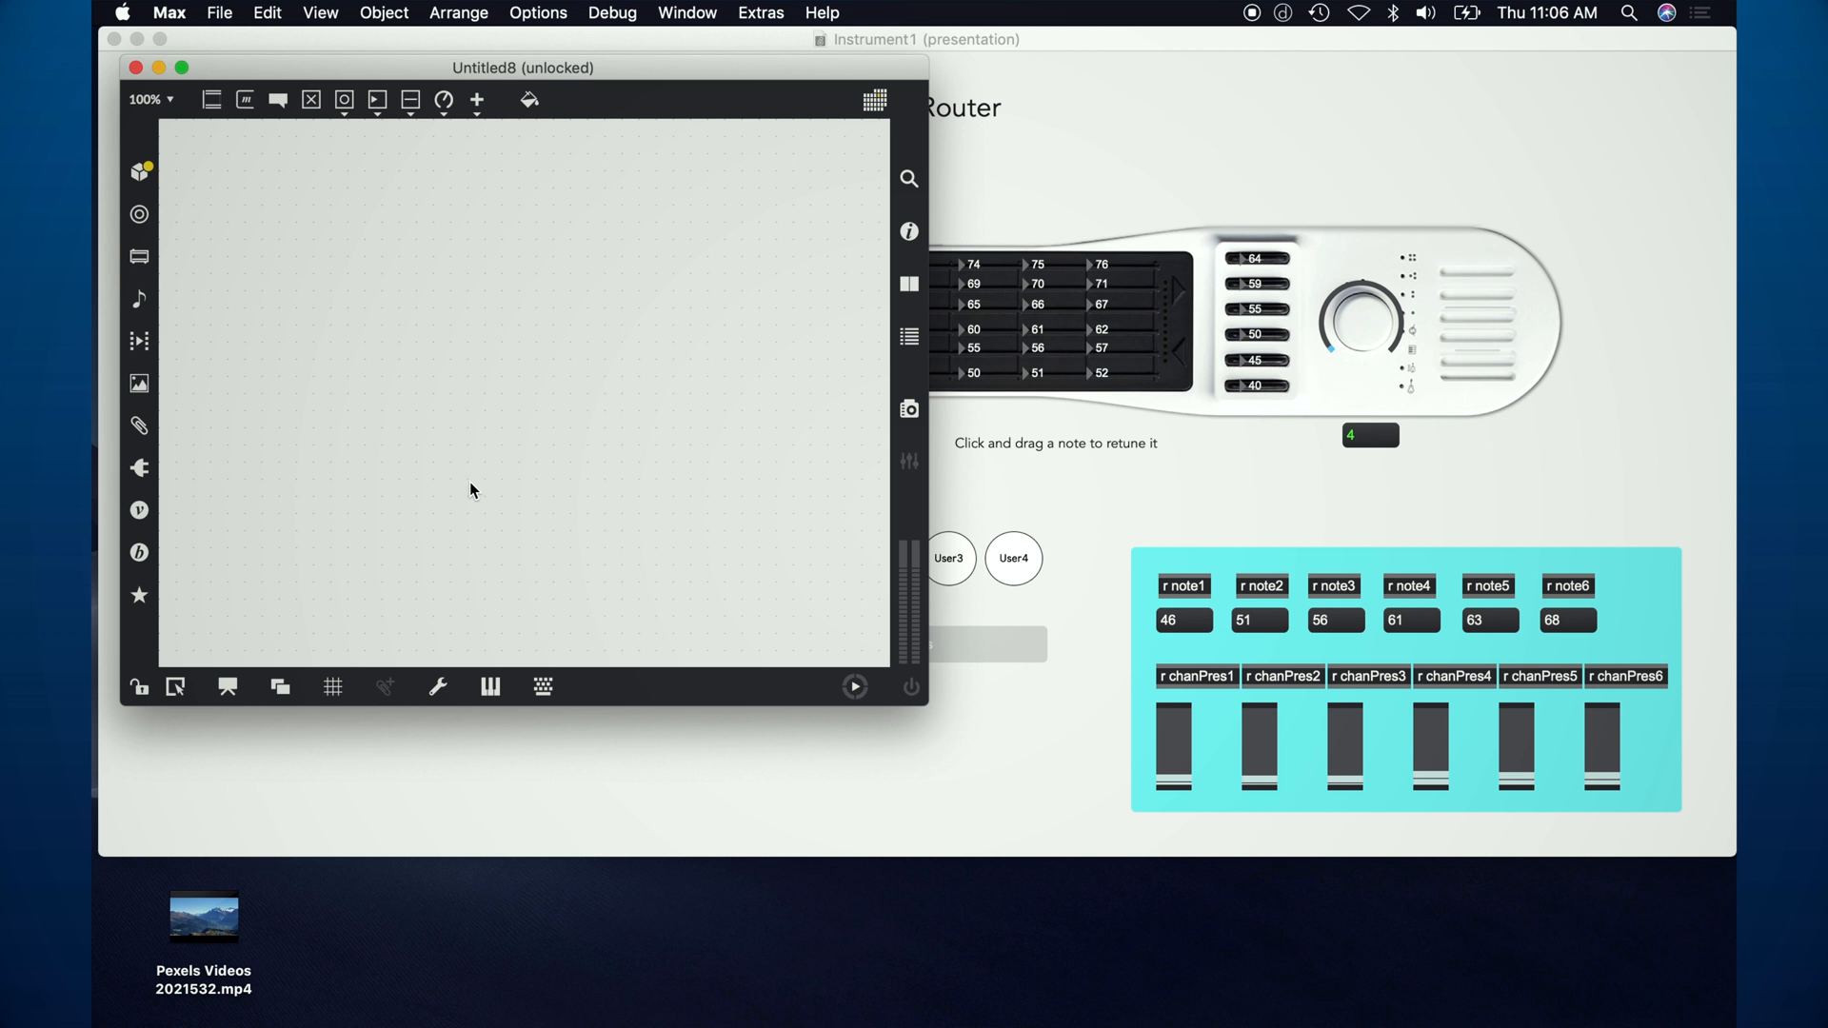
Step: Add an 'r chanPres1' receiver with a slider object beneath it
text(r)
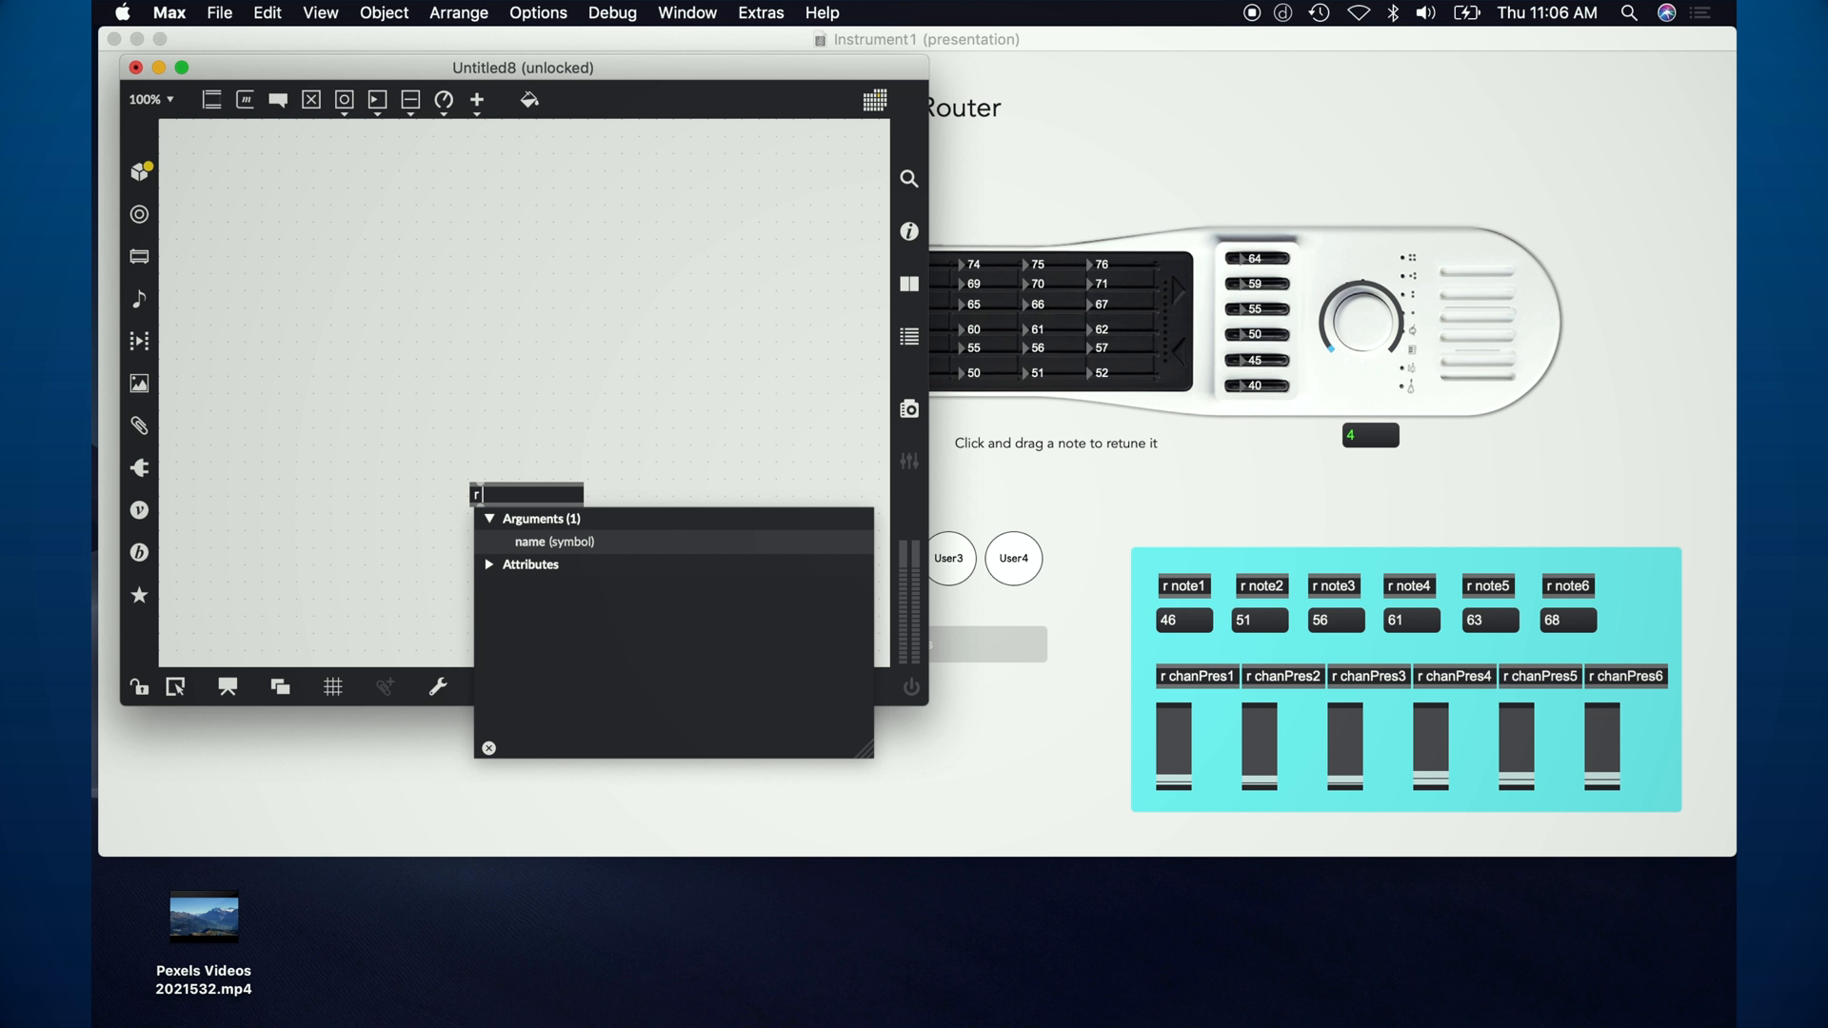
text(chanPres1)
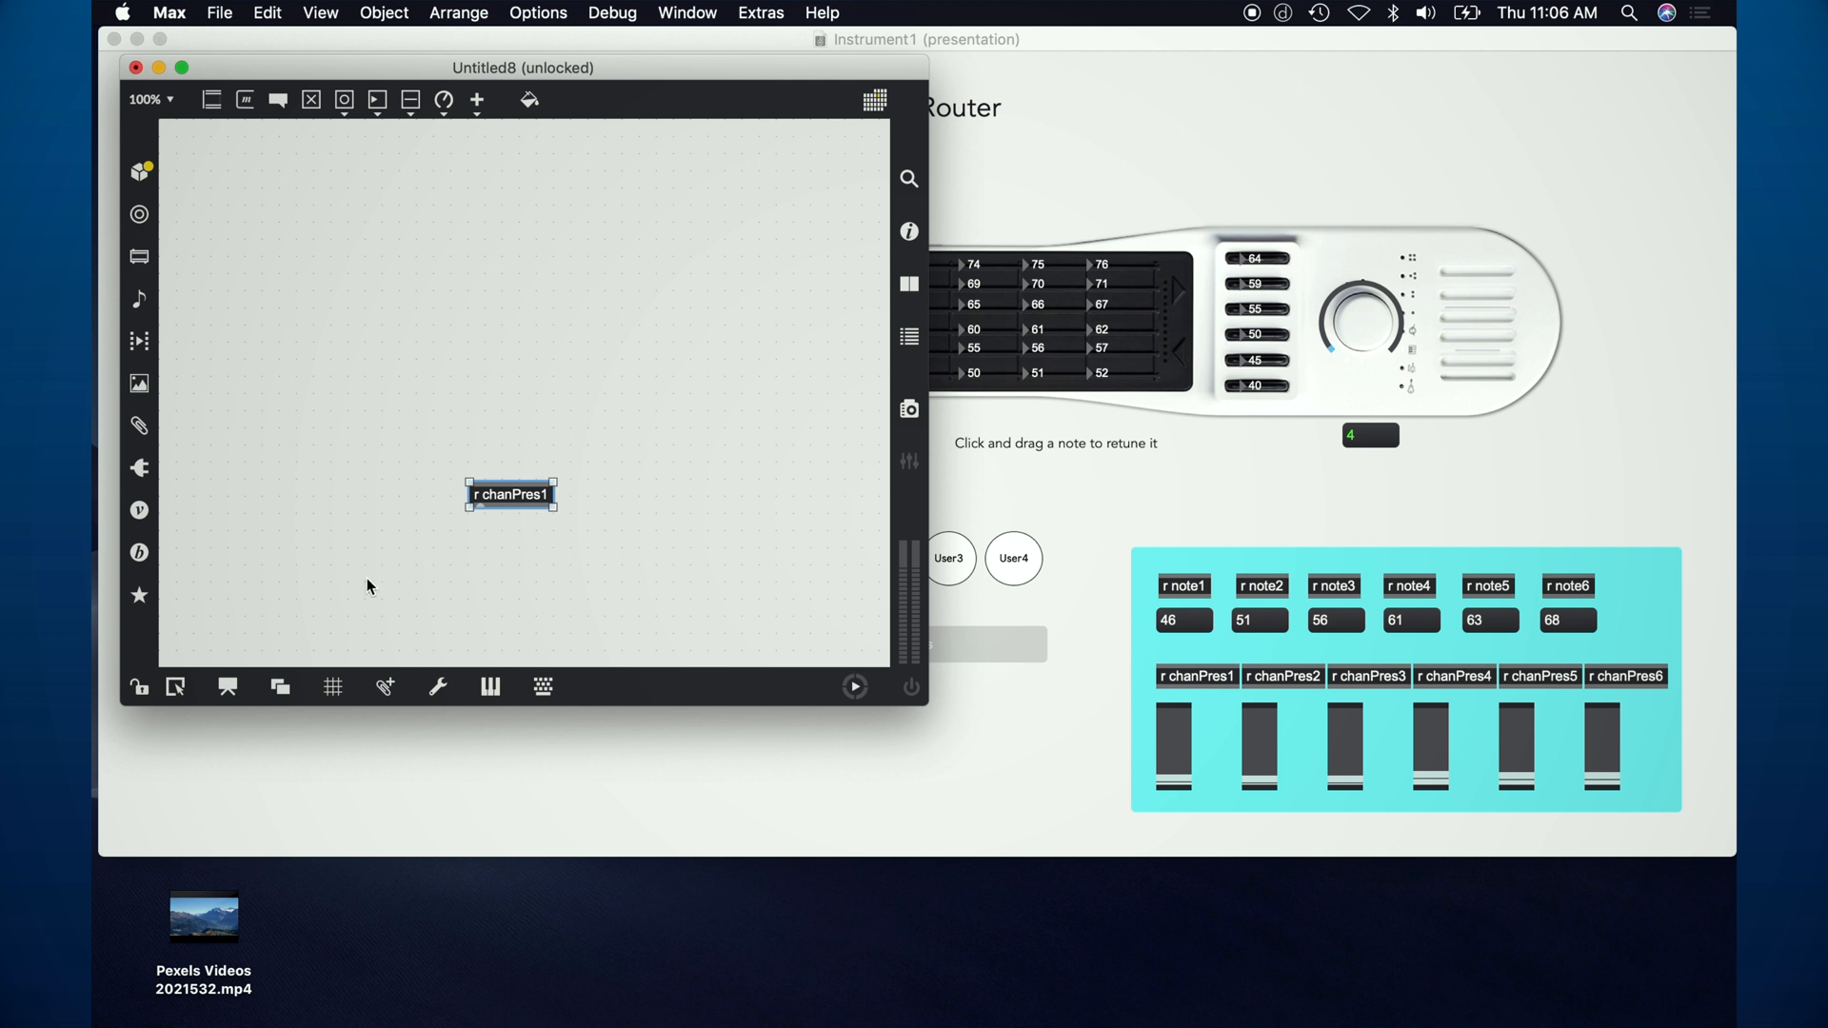
text(slider)
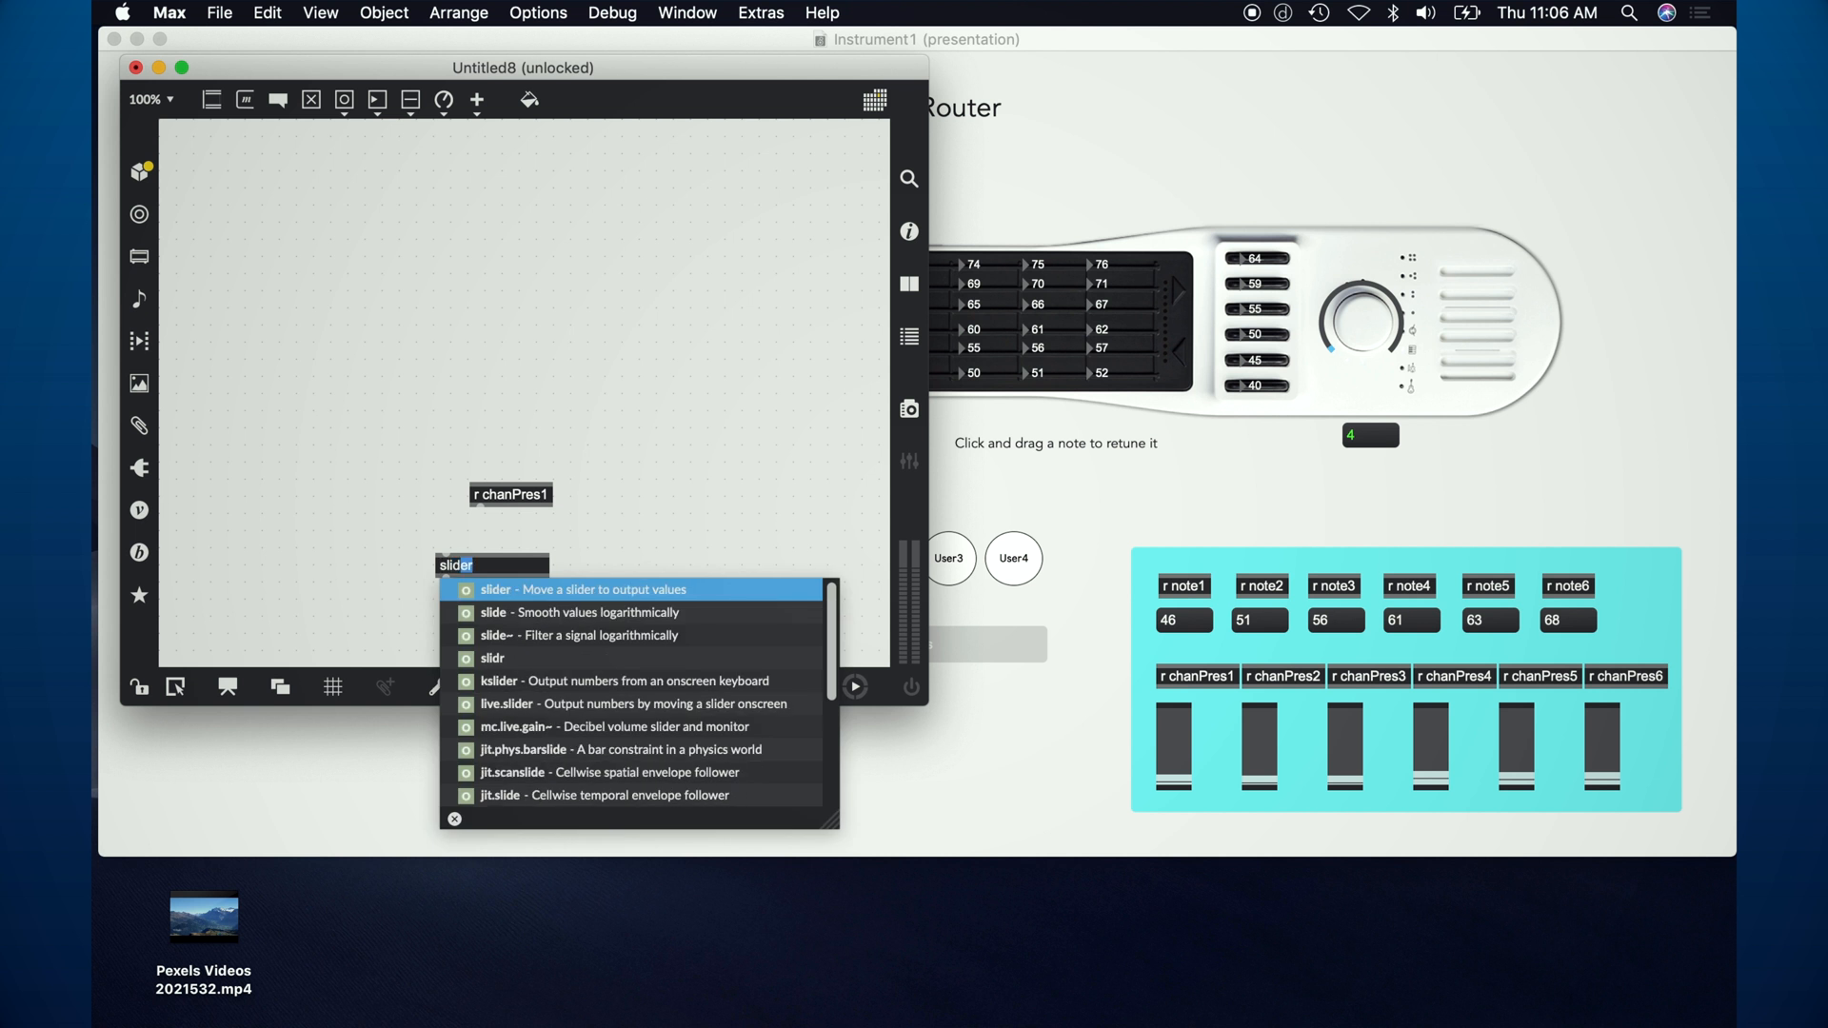
click(494, 588)
text(r)
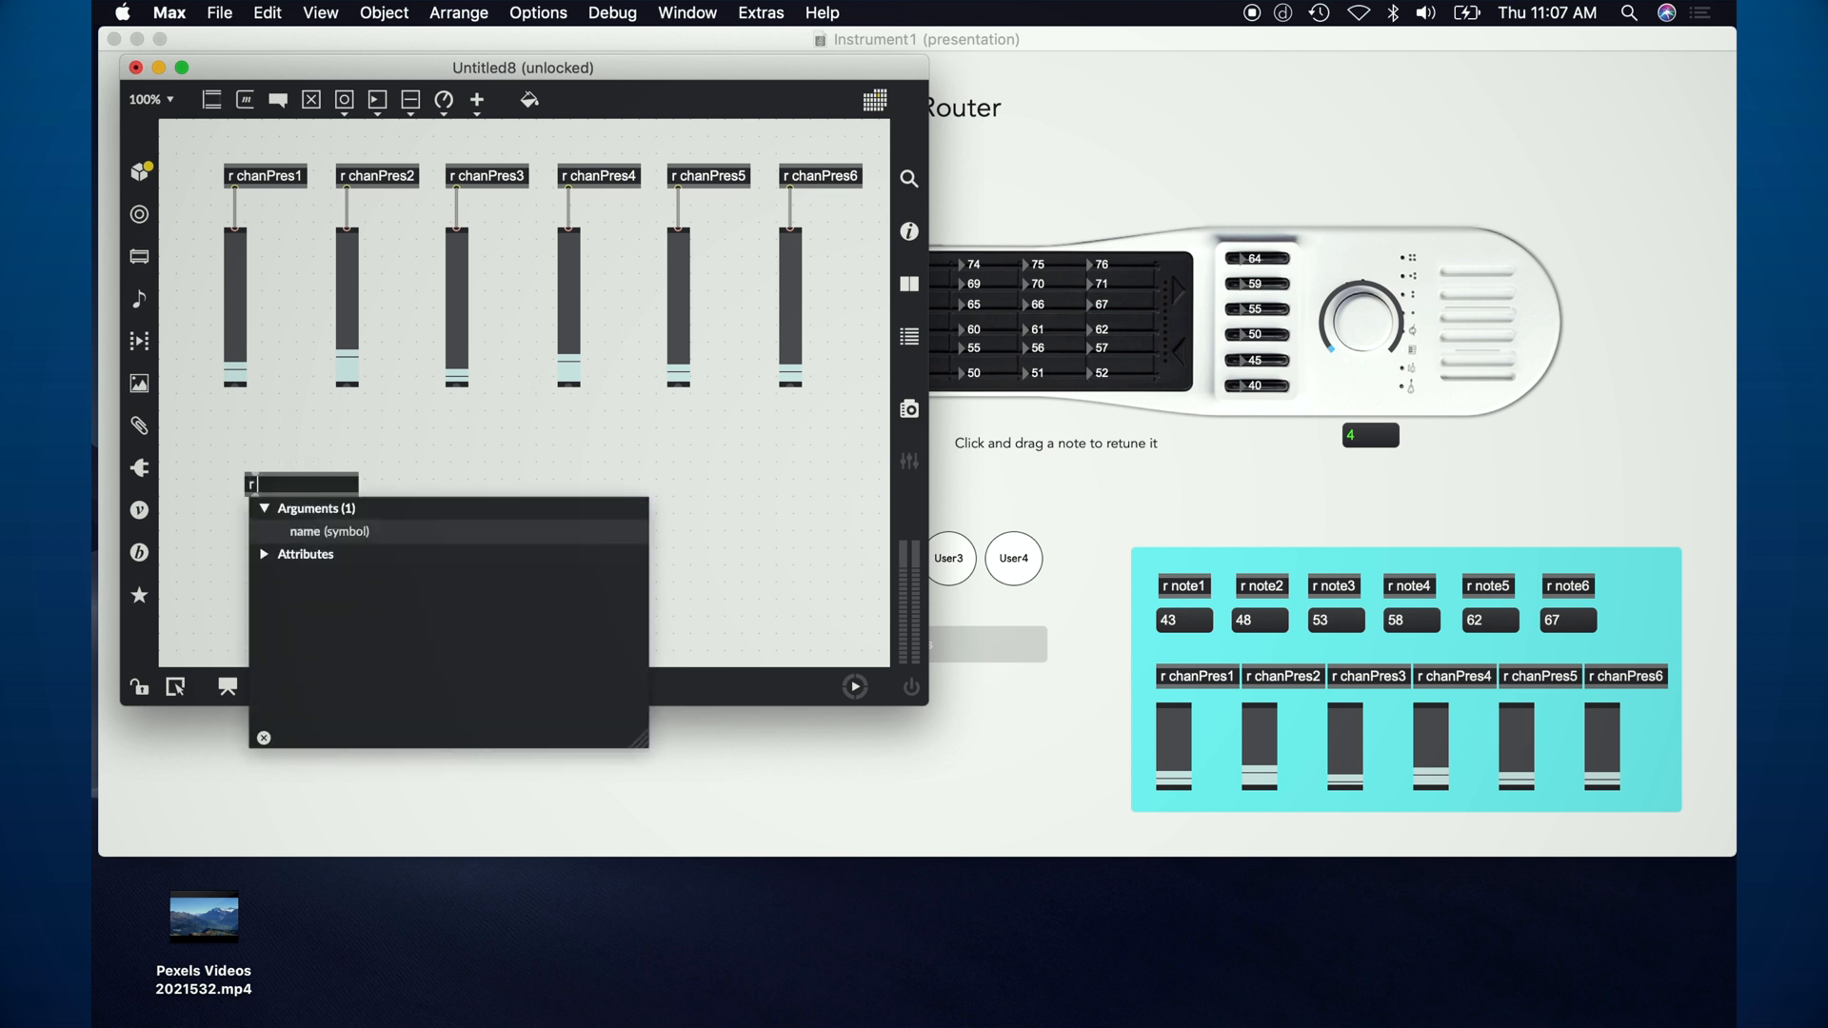
Step: Add 'r note1' and an mtof object, wiring note1's output into mtof
text(note1)
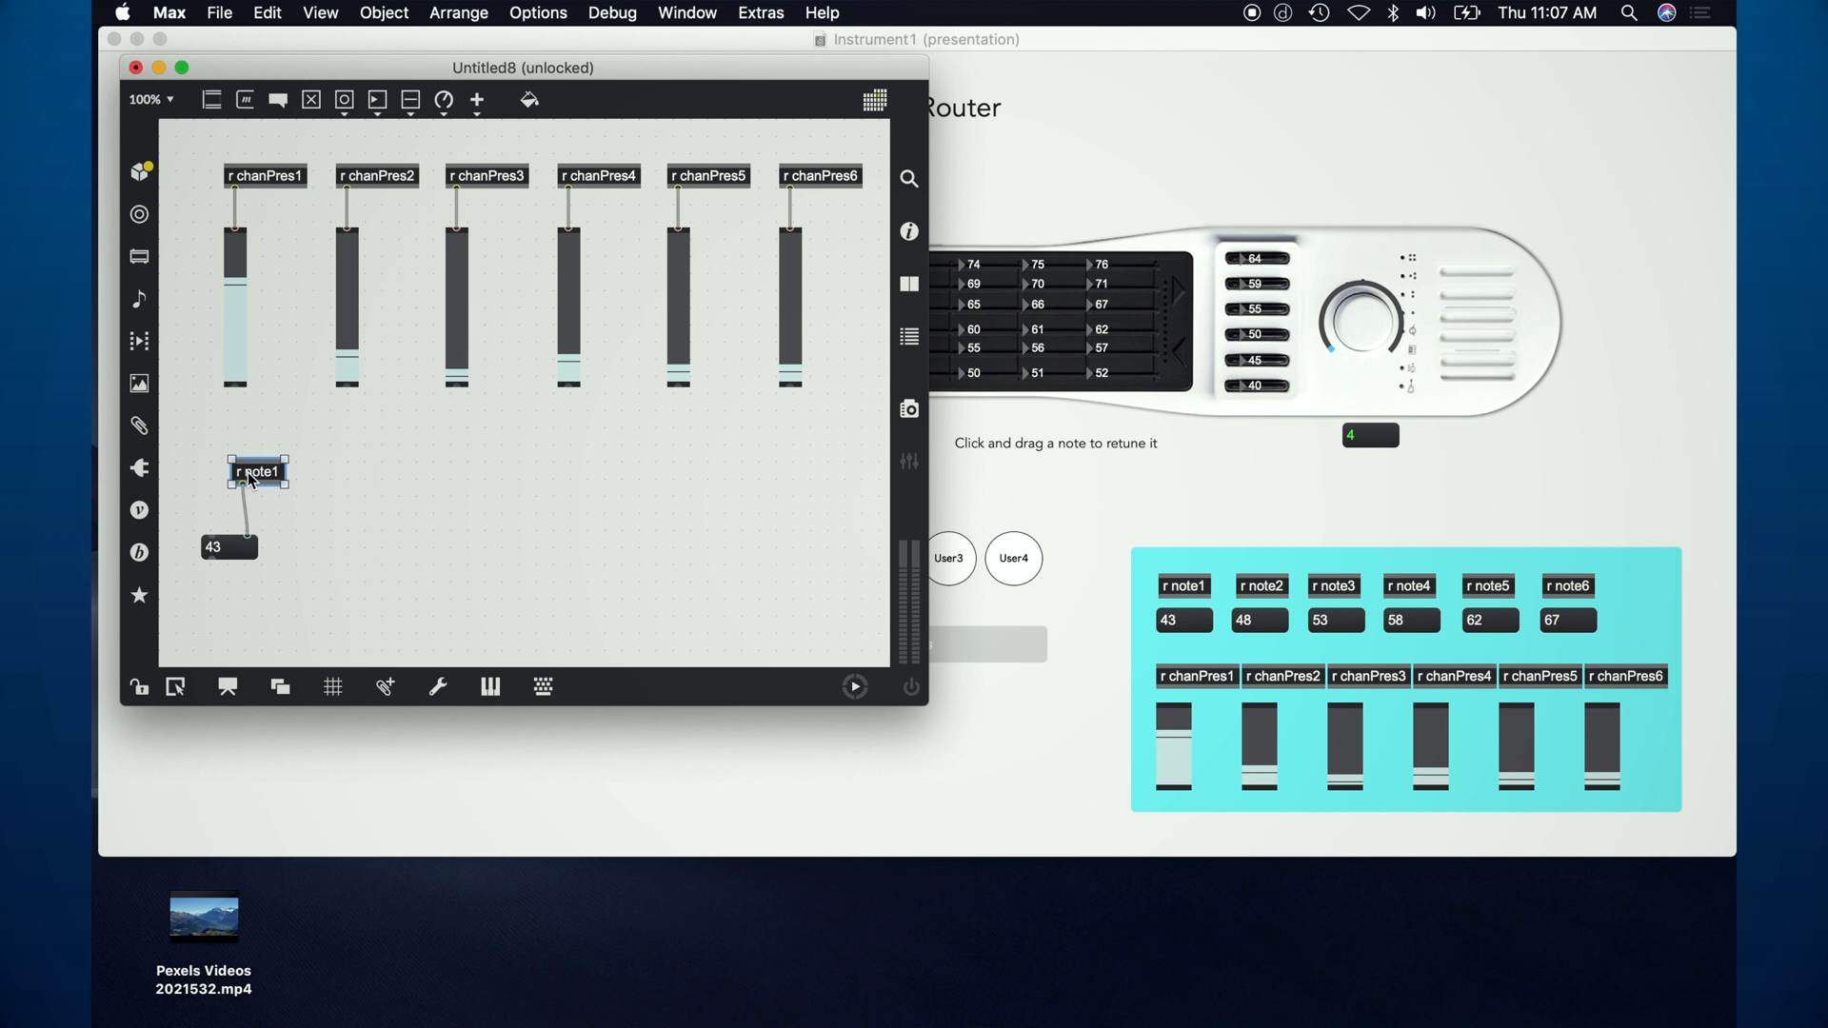
text(mtof)
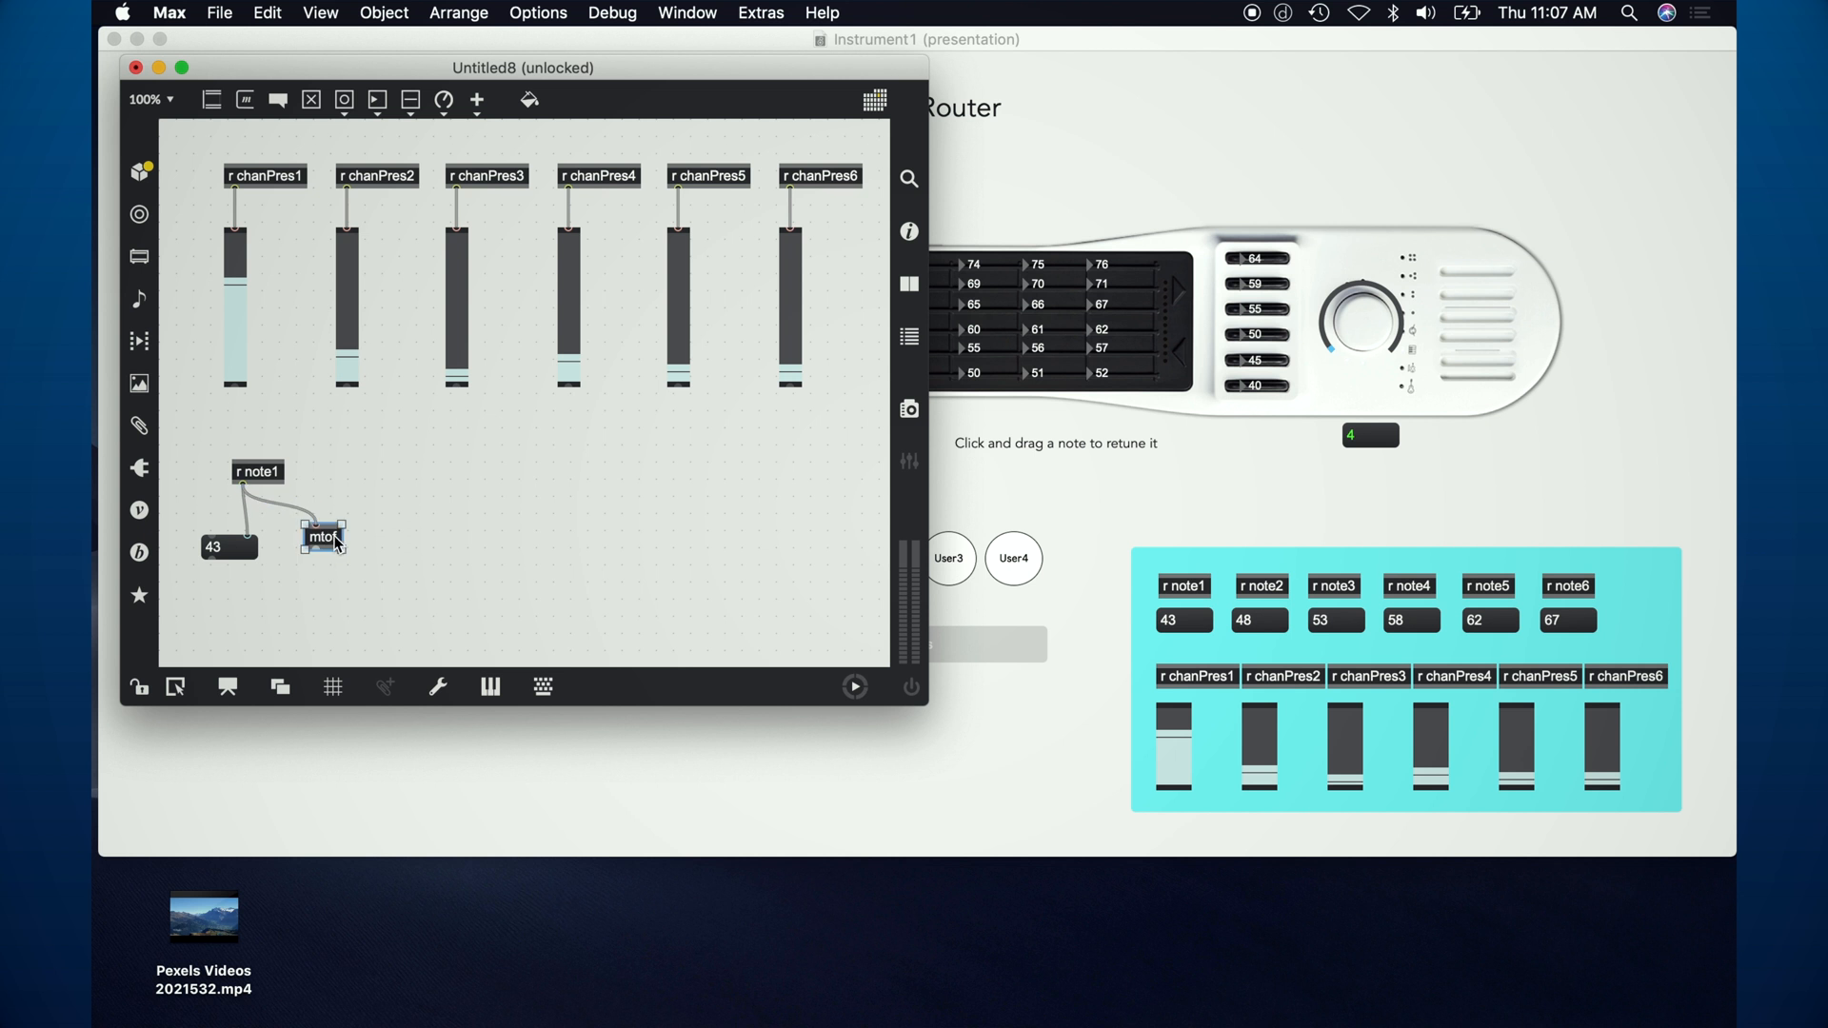
drag(322, 536, 338, 558)
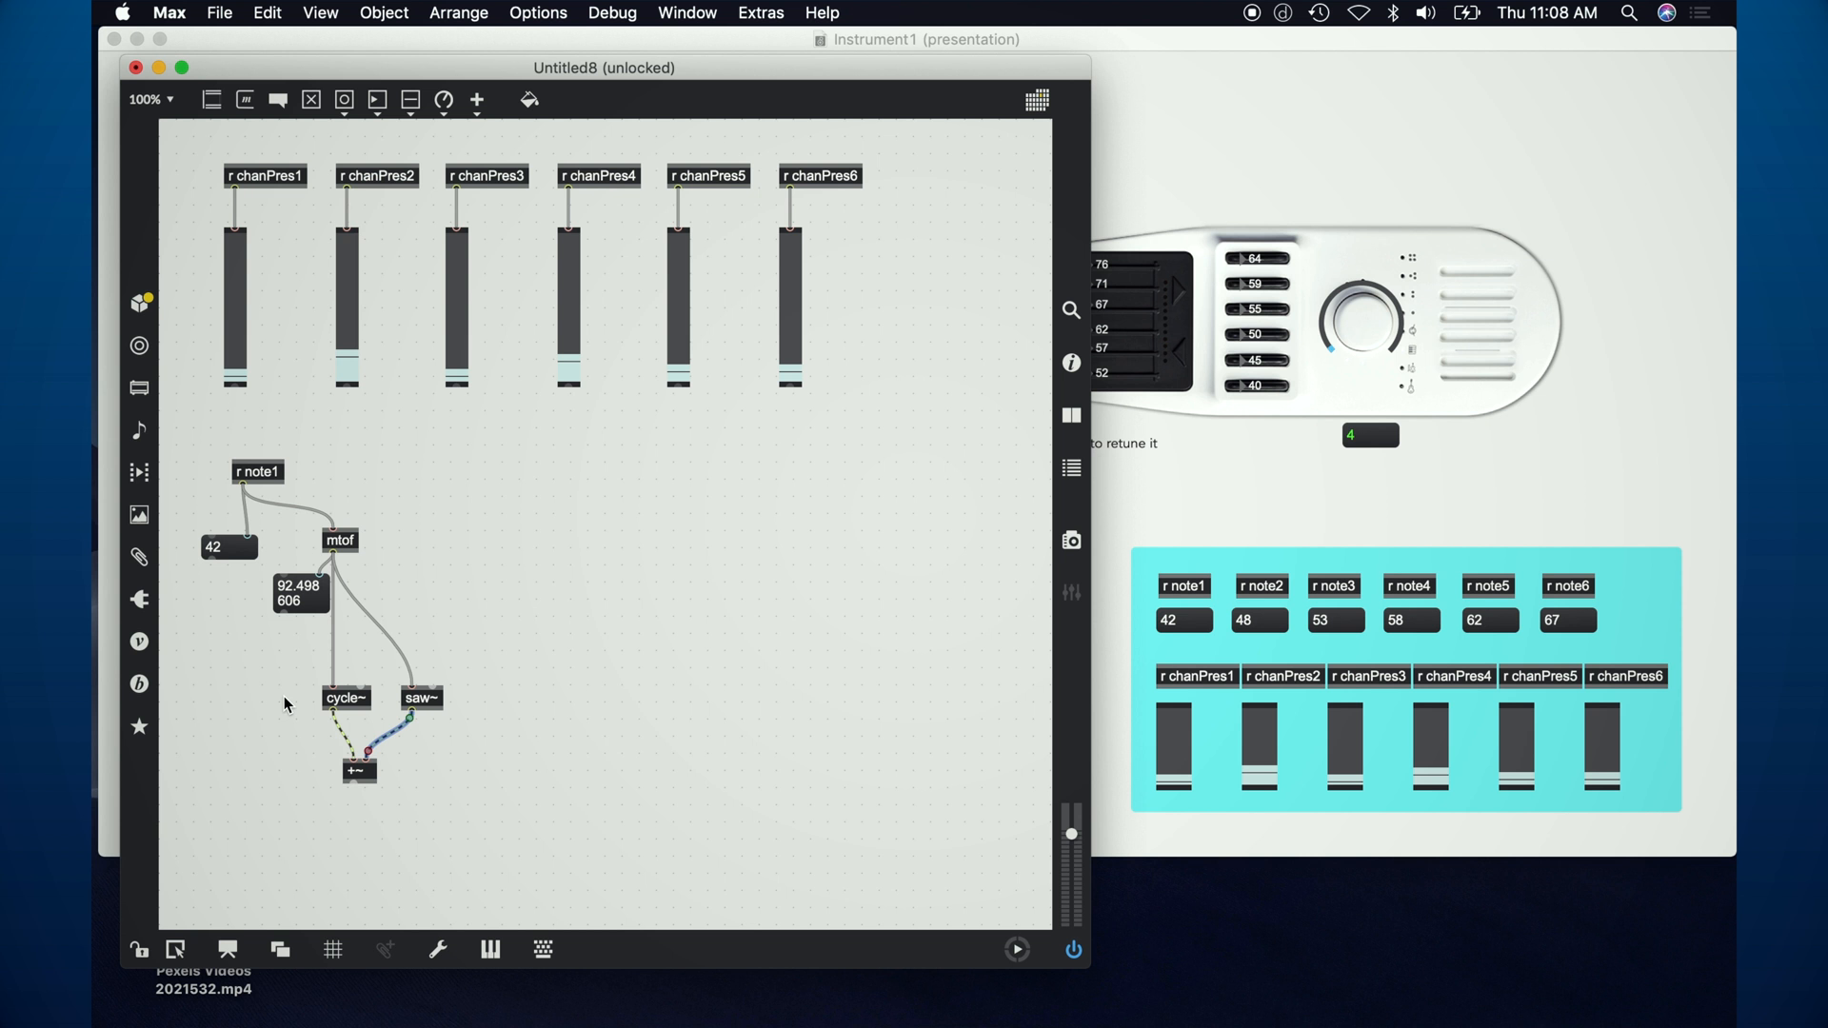
Step: Add an ezdac~ audio output for the note1 voice's gain stage
text(ez)
text(p)
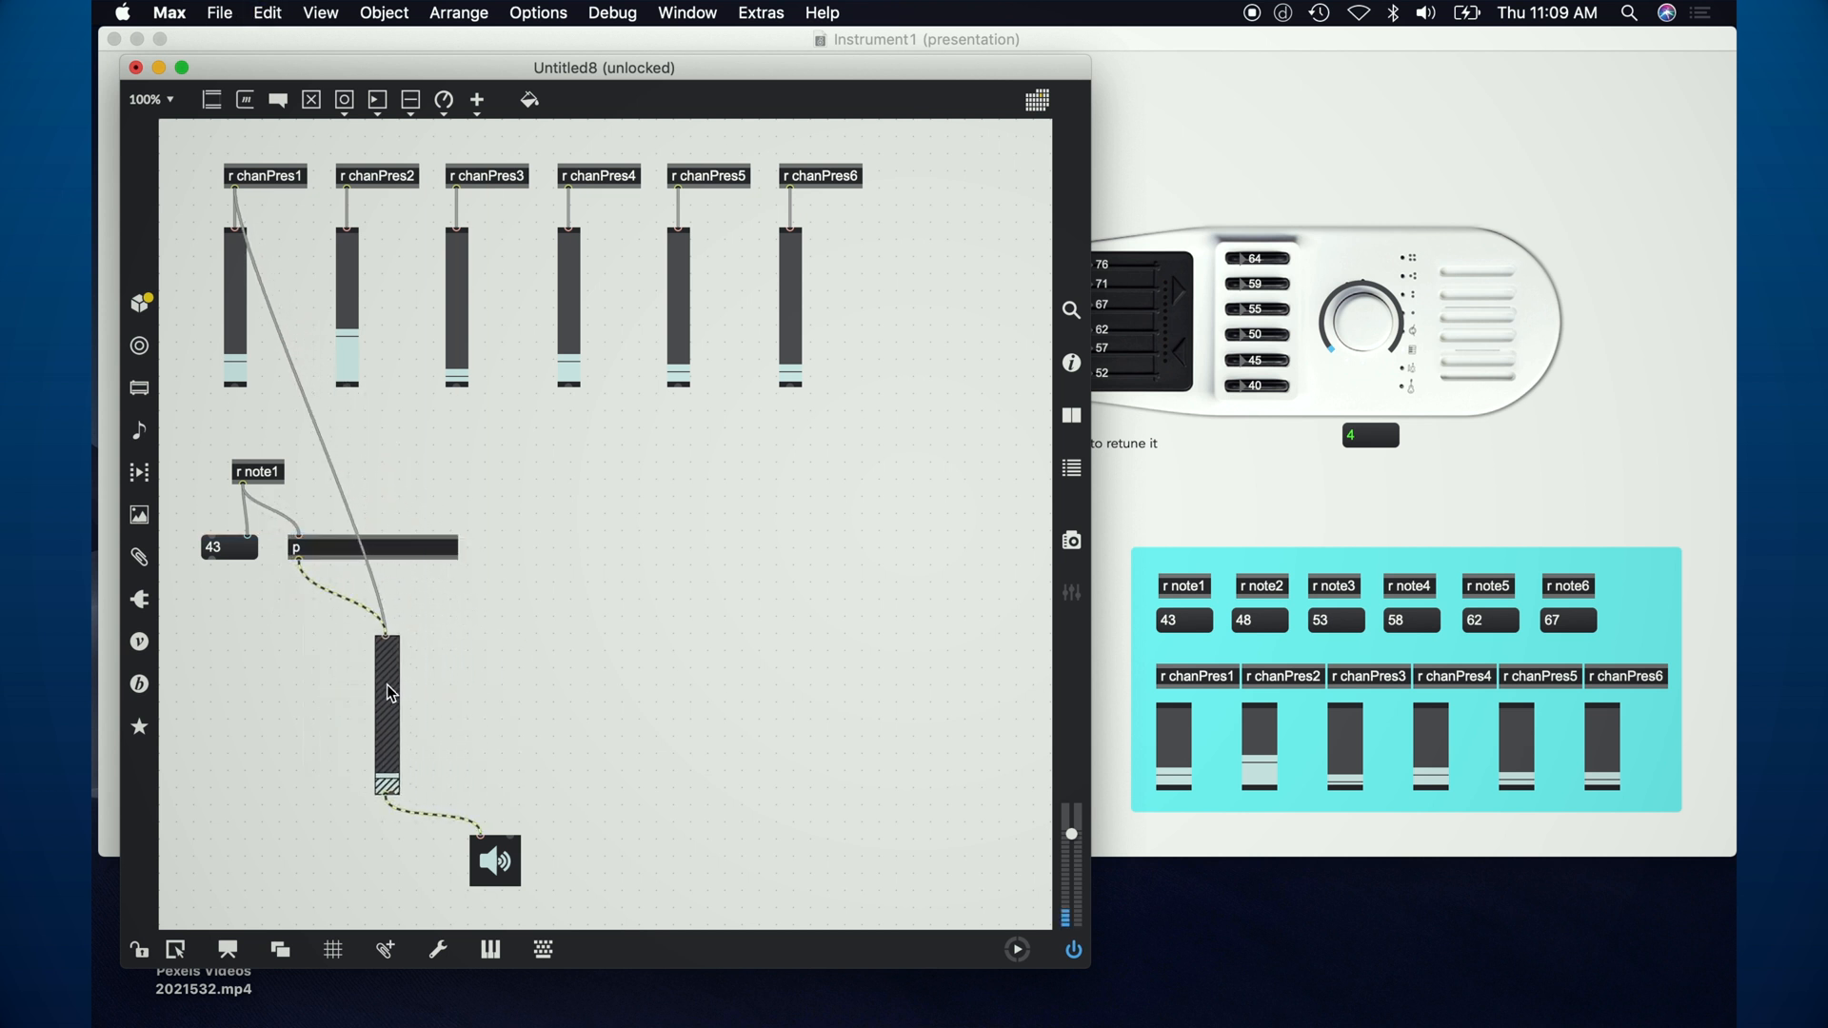
click(388, 694)
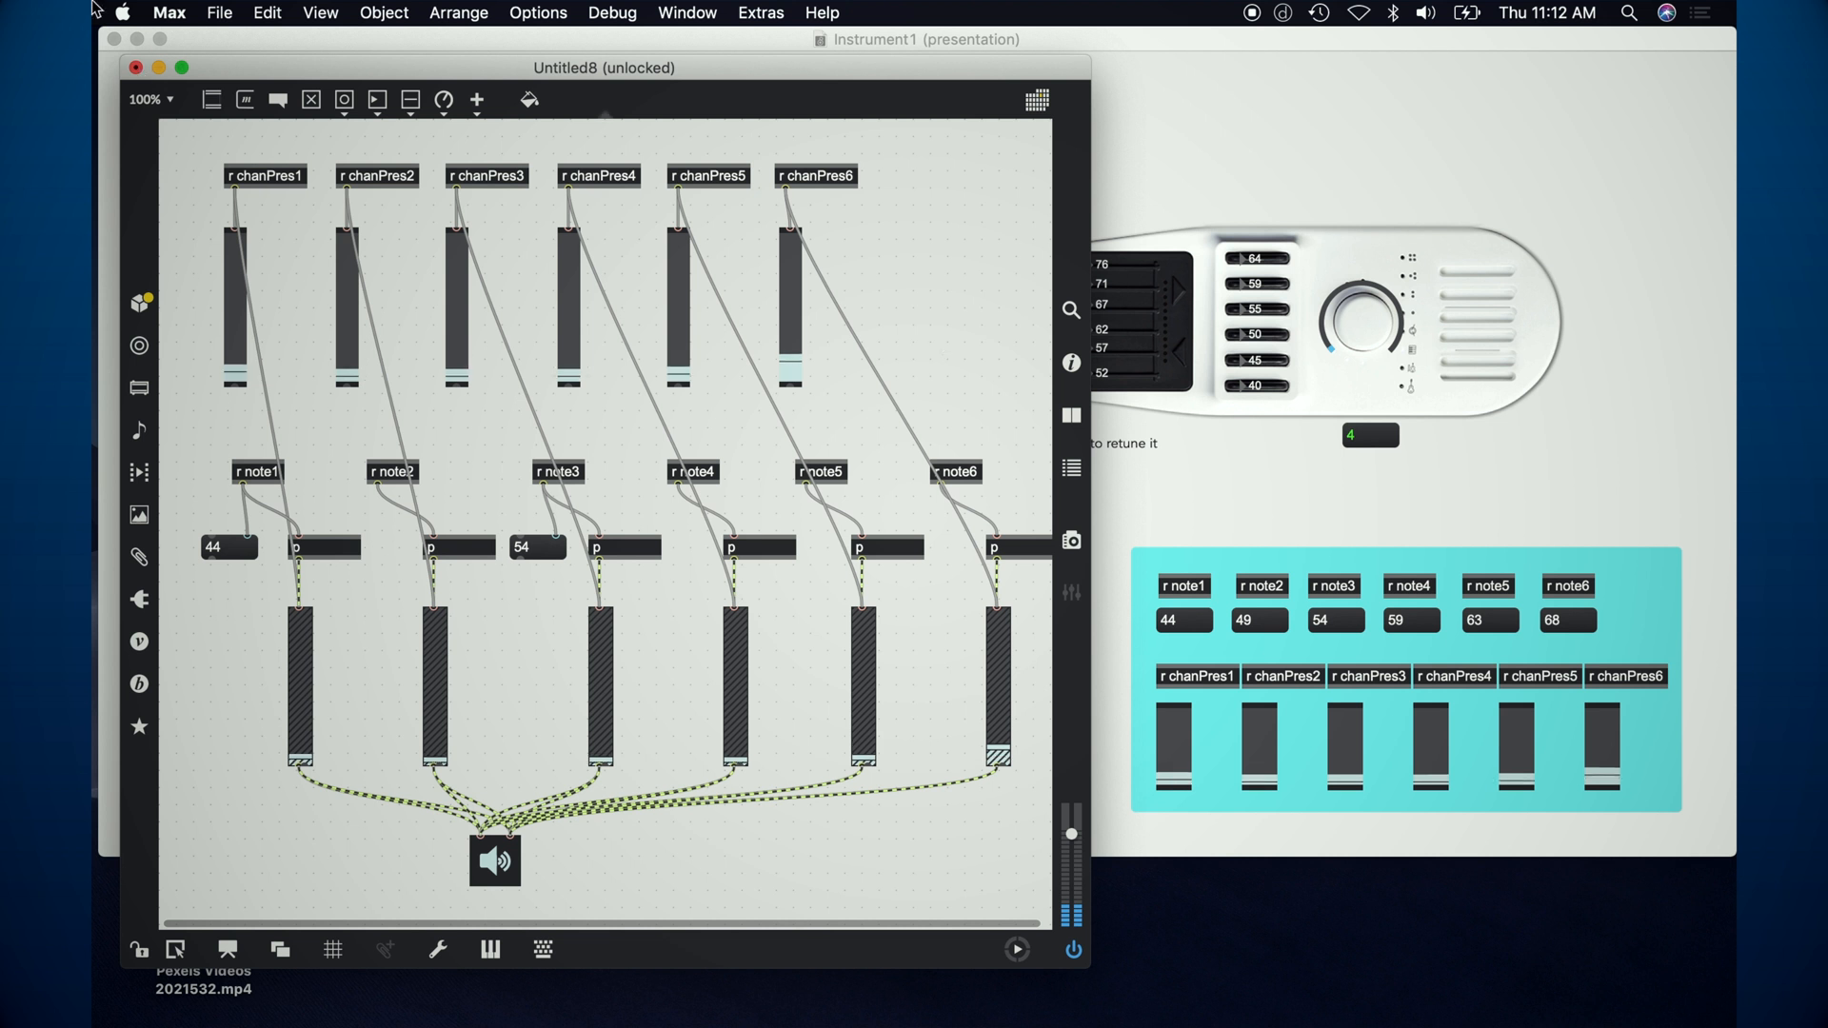
Step: Close the six-voice synth patch and discard it without saving
click(136, 67)
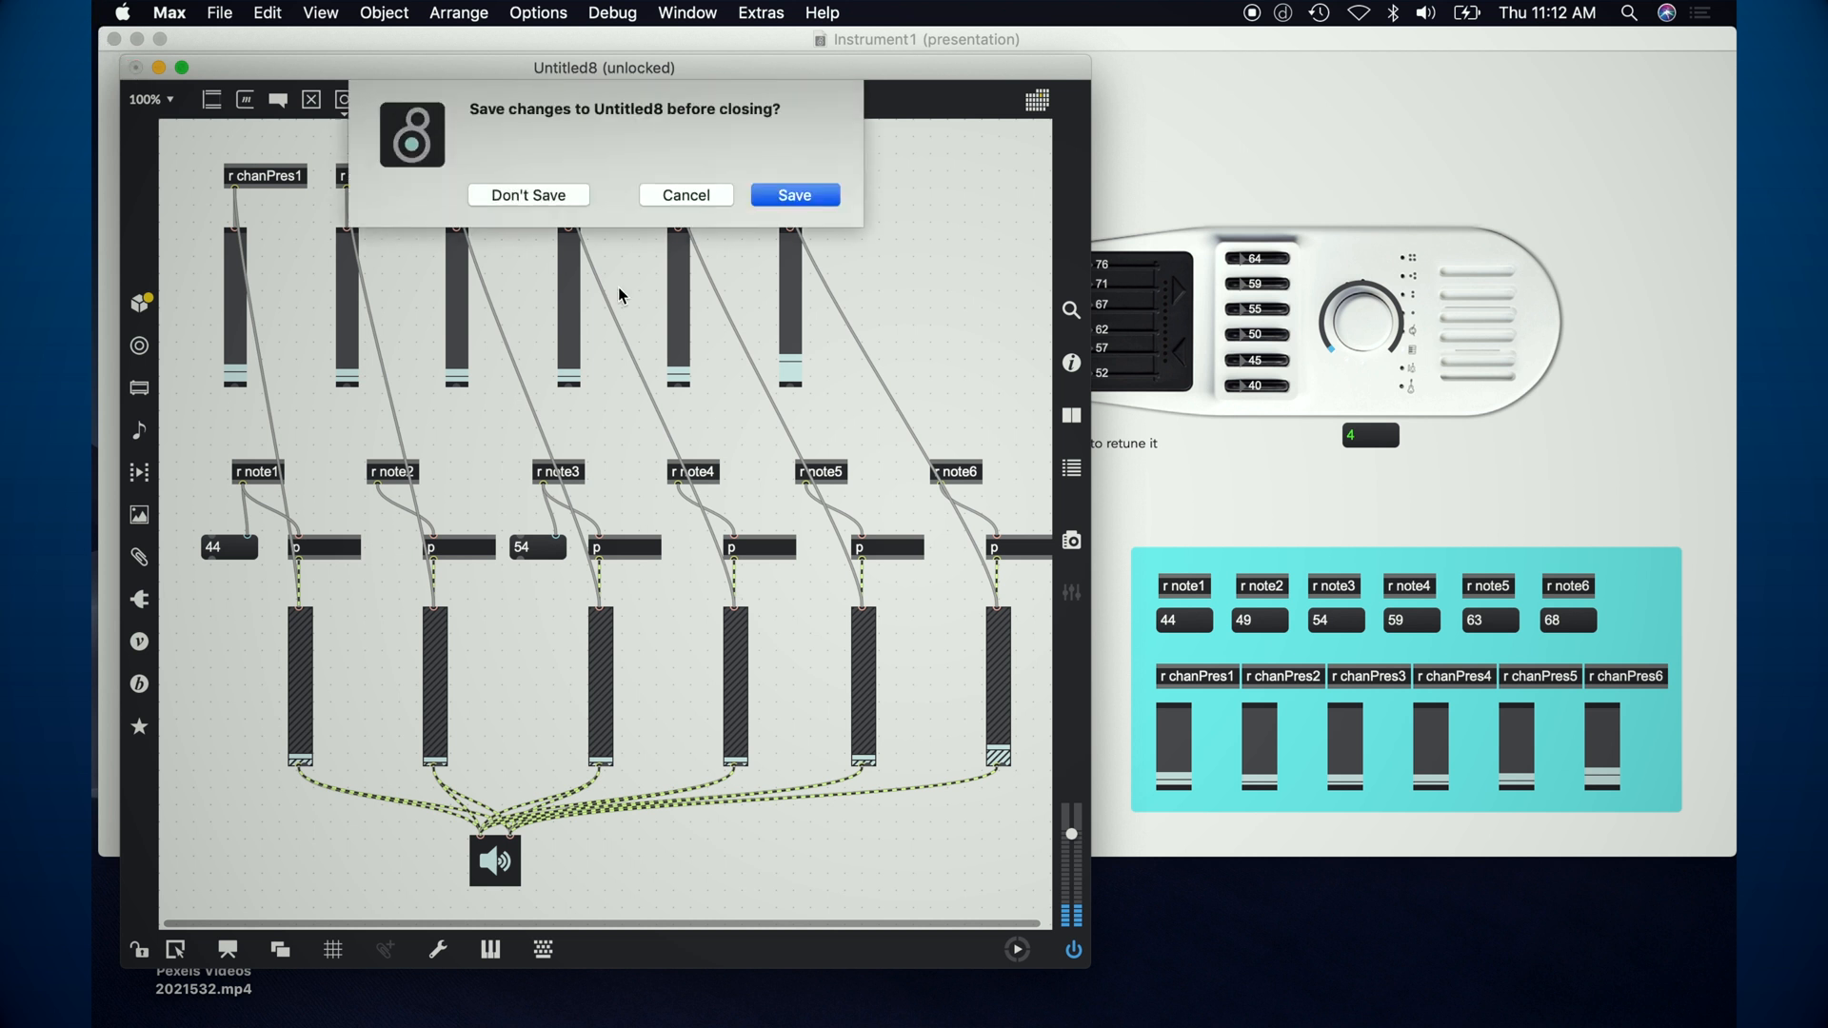
click(526, 194)
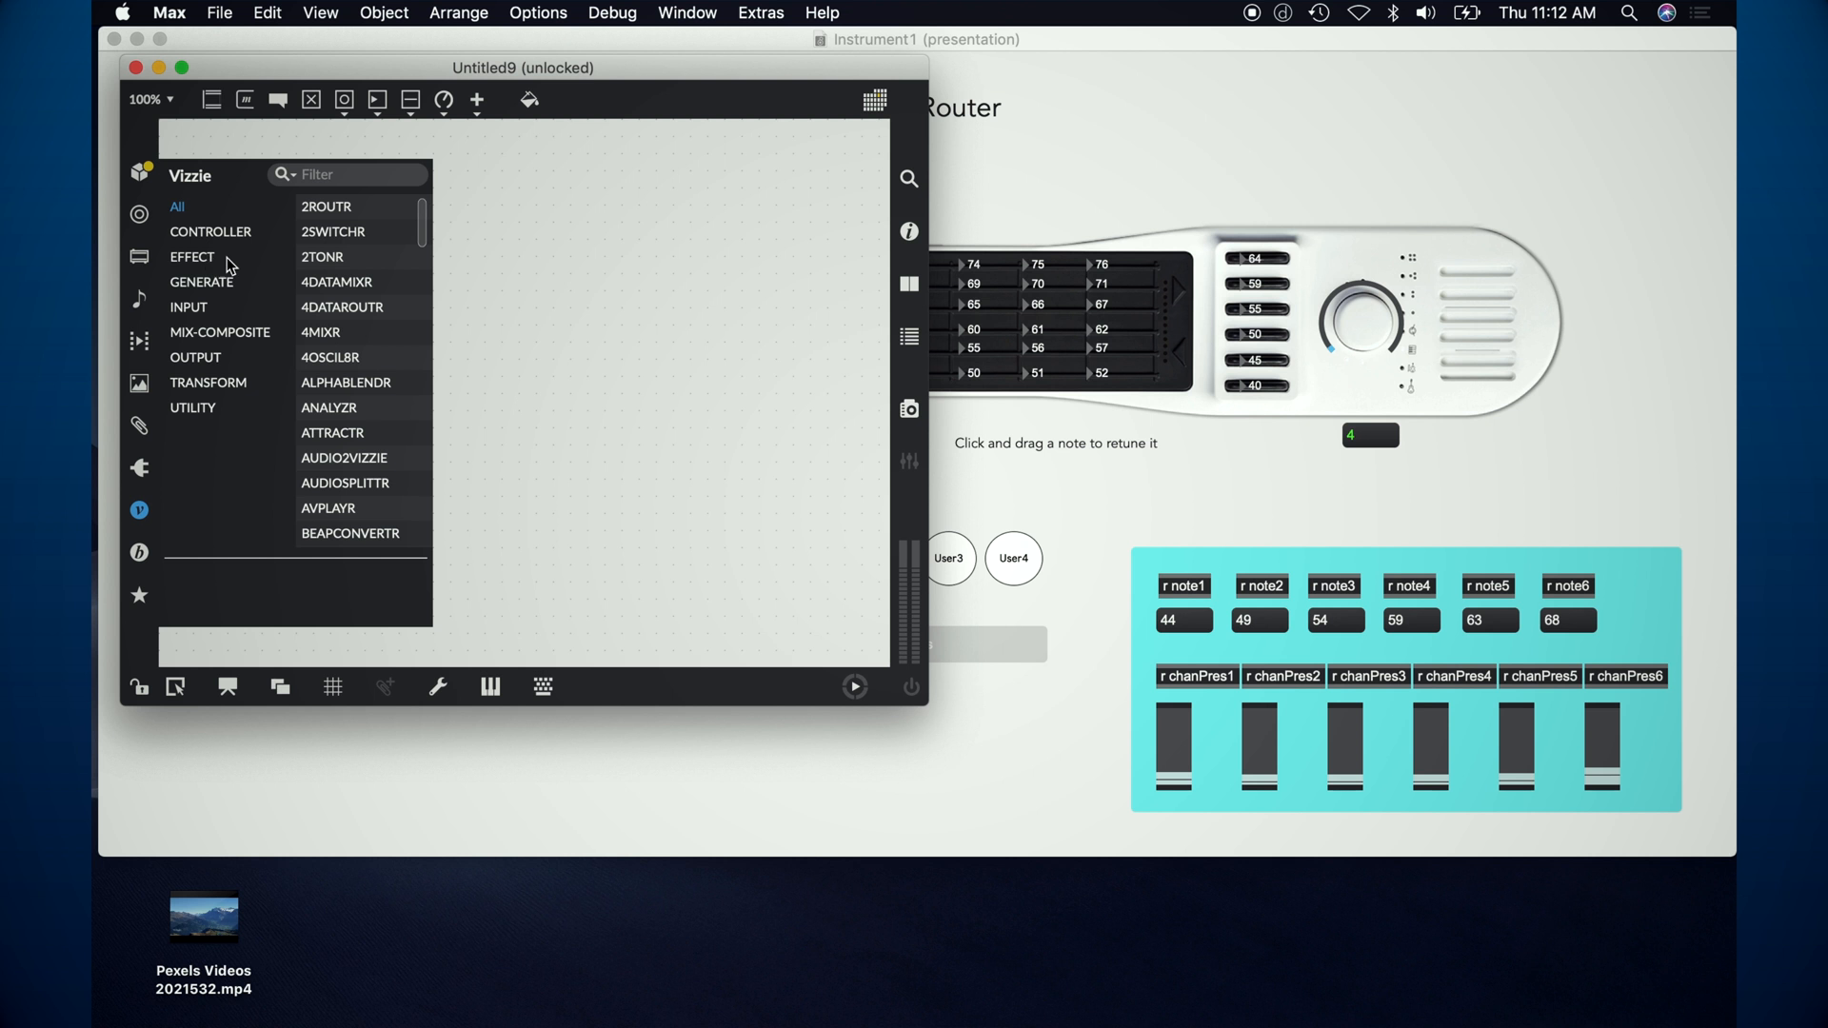
Step: Filter the Vizzie browser with 'pla' to find the PLAYR module
text(pla)
text(r)
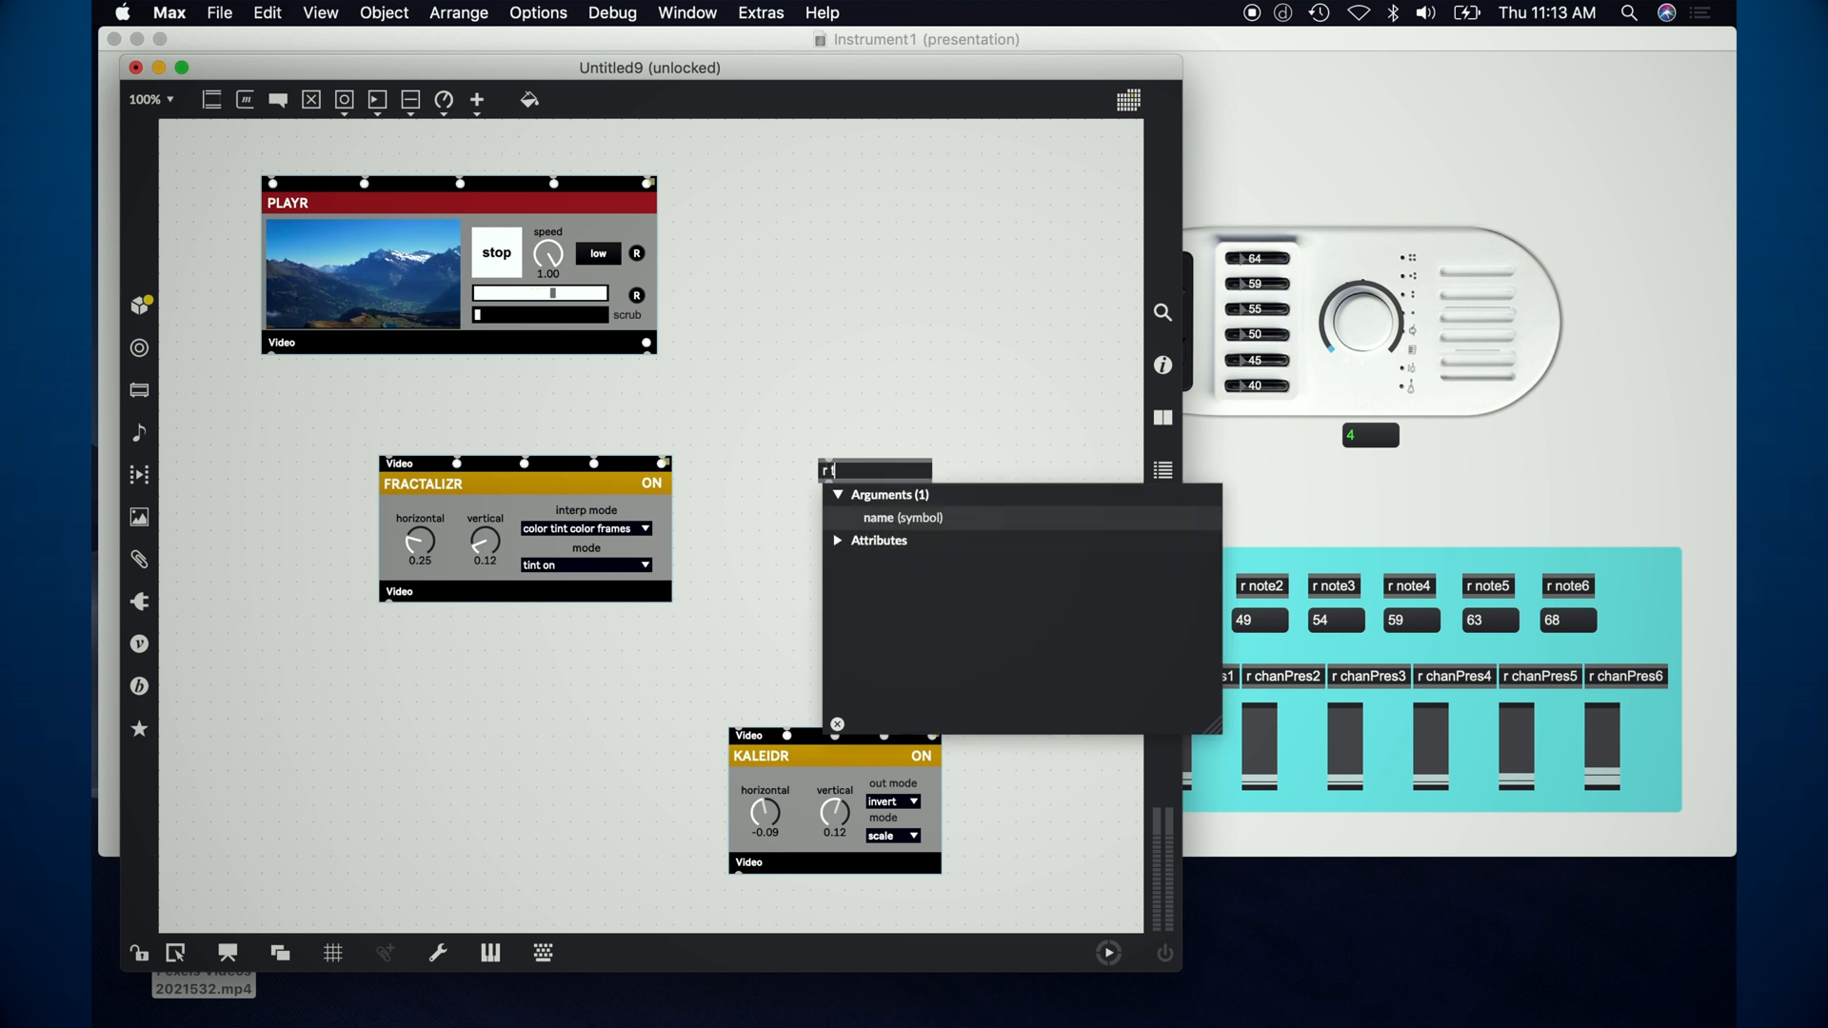
Step: Create an 'r tilt' receiver and a 'scale 0 127 0. 1.' object below it
text(tilt)
text(scale)
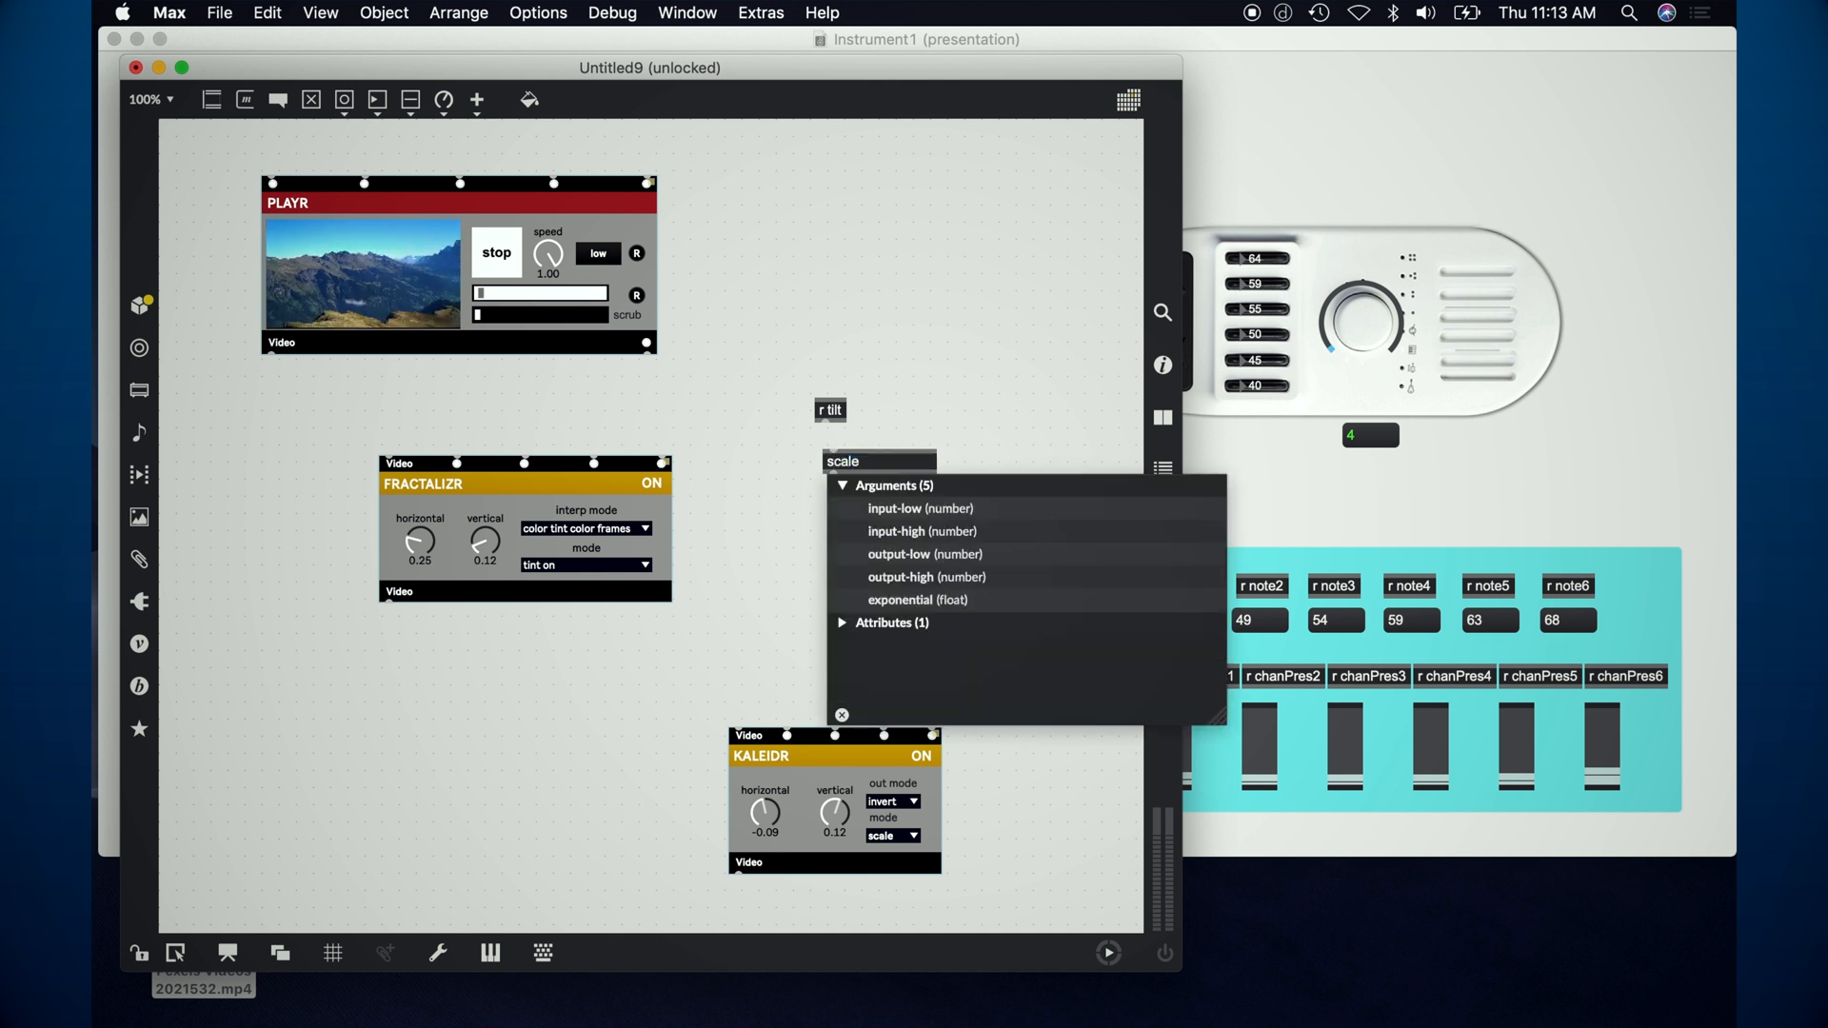
text(0 1)
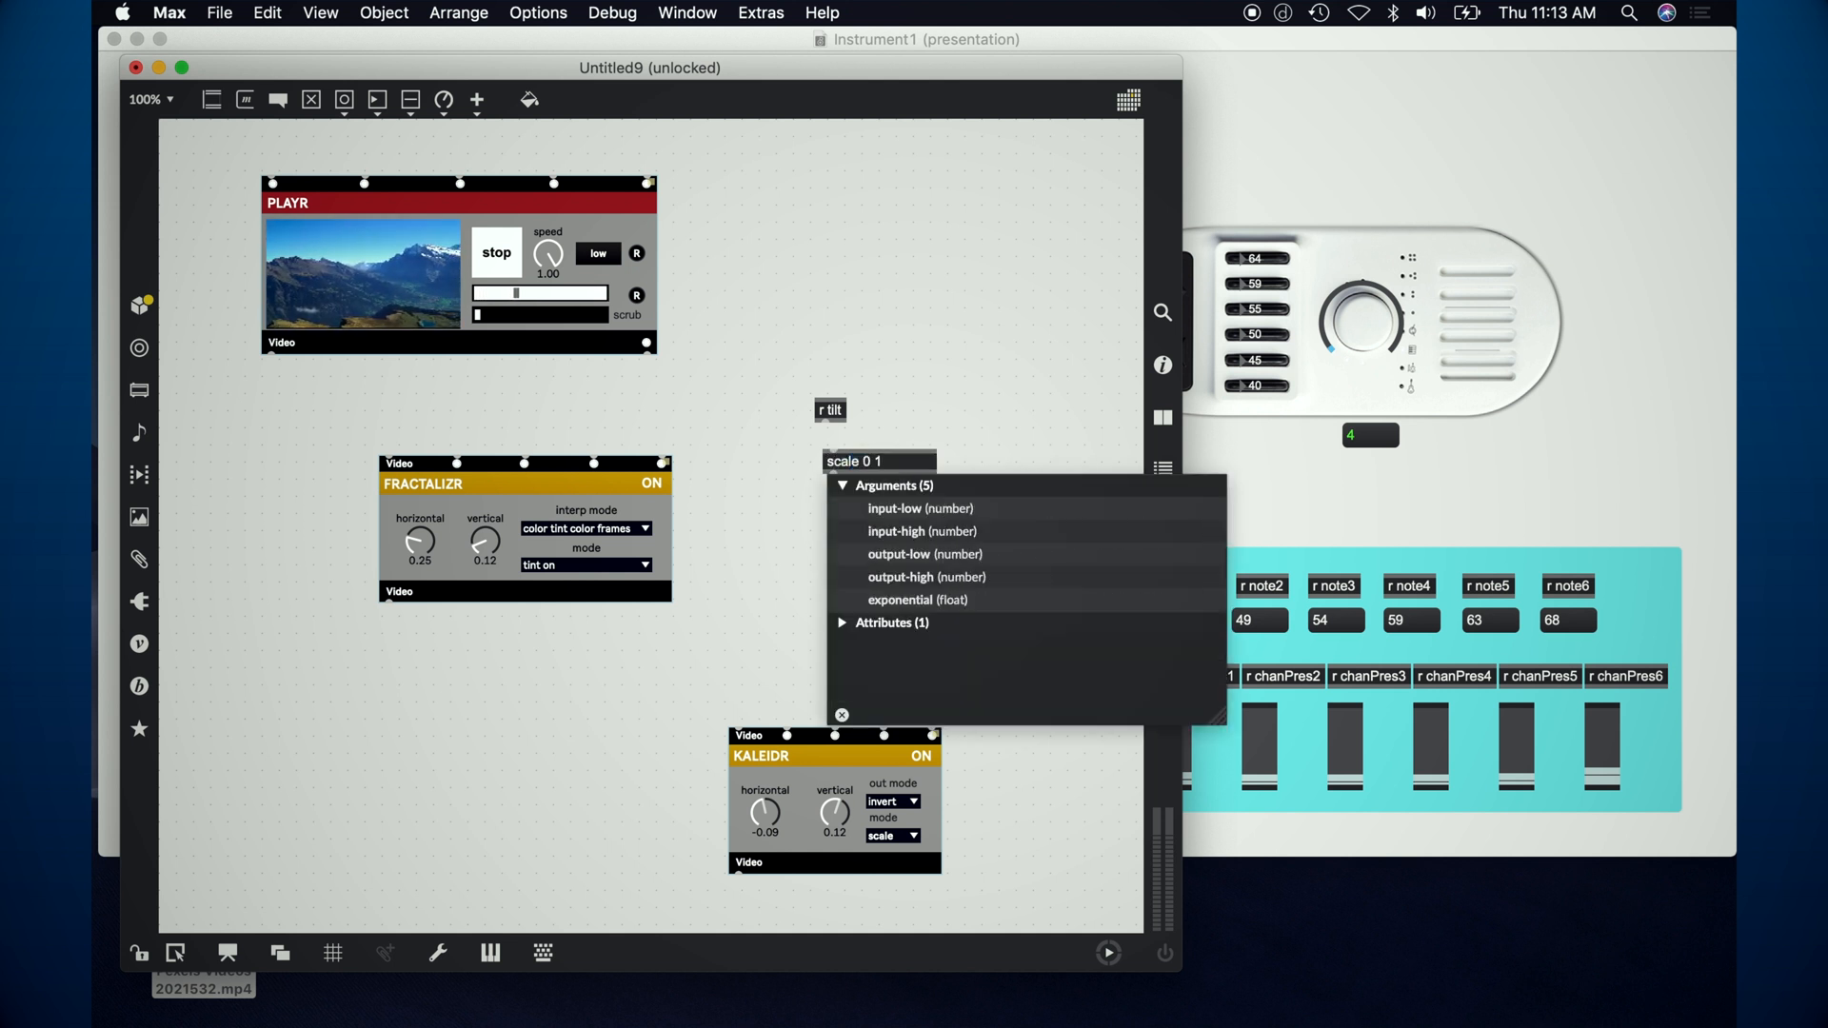
text(27)
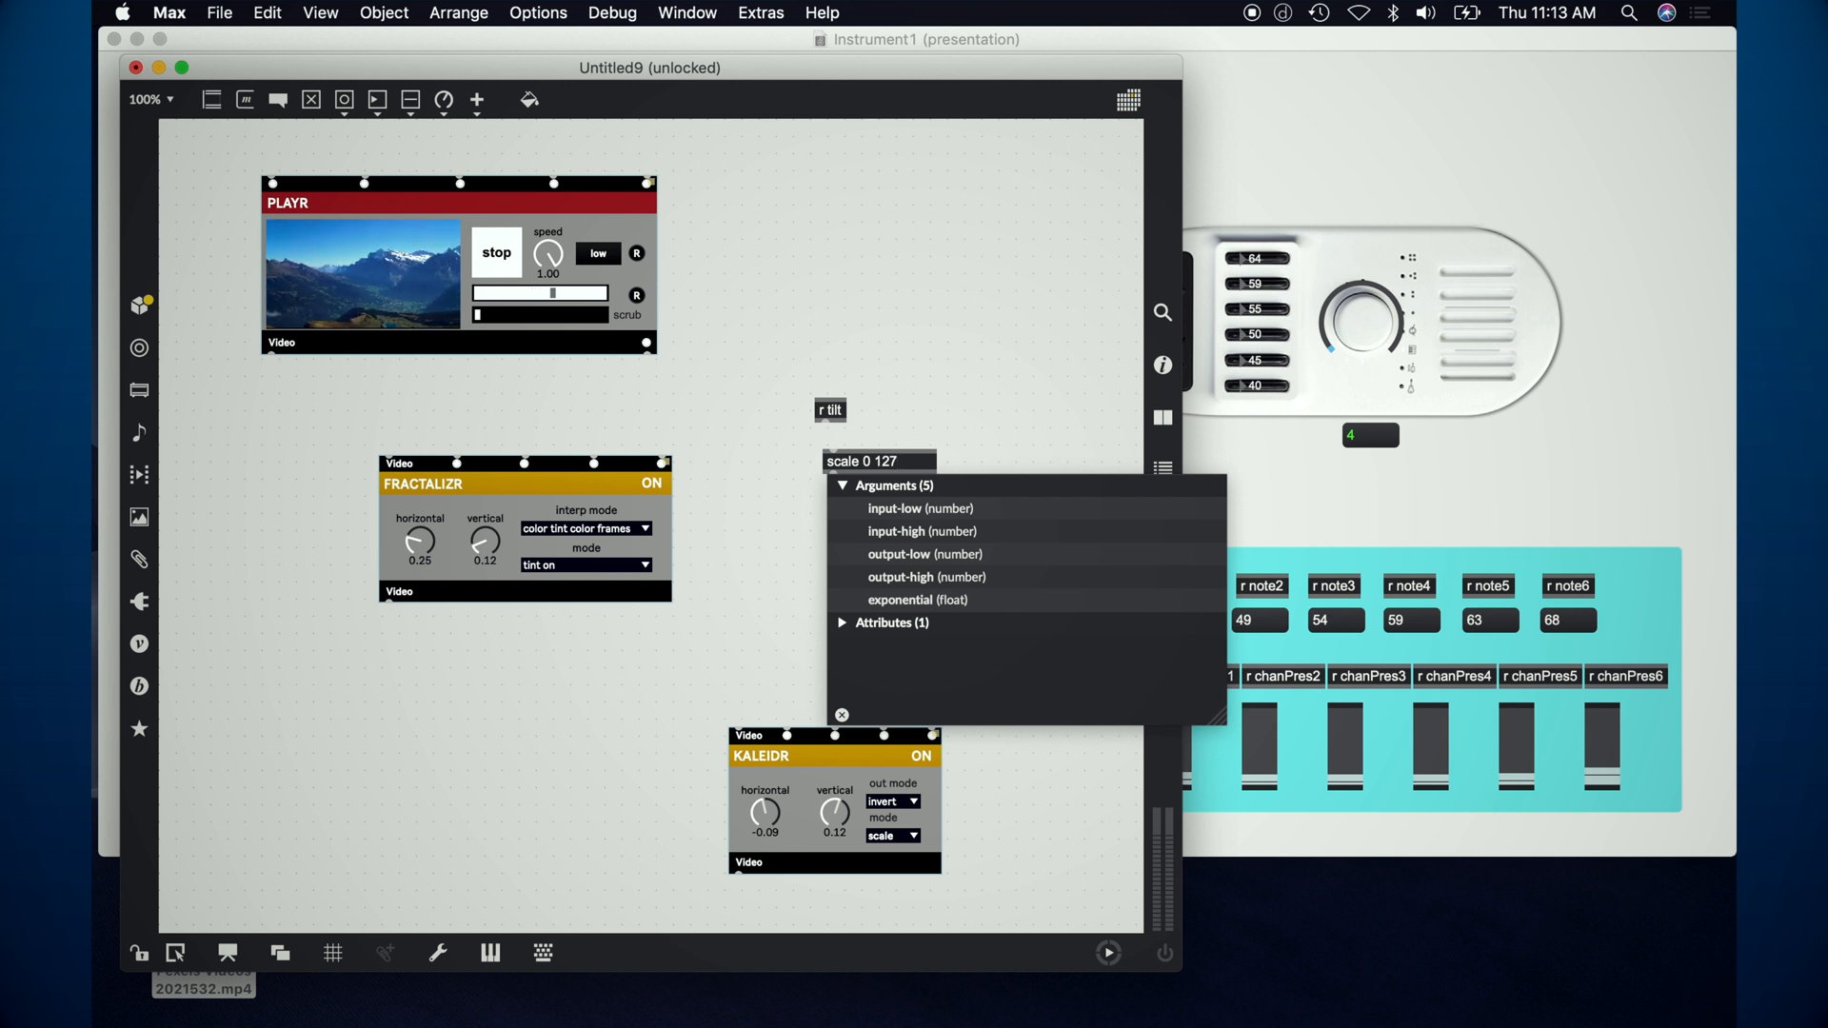
text(0. 1.)
text(r)
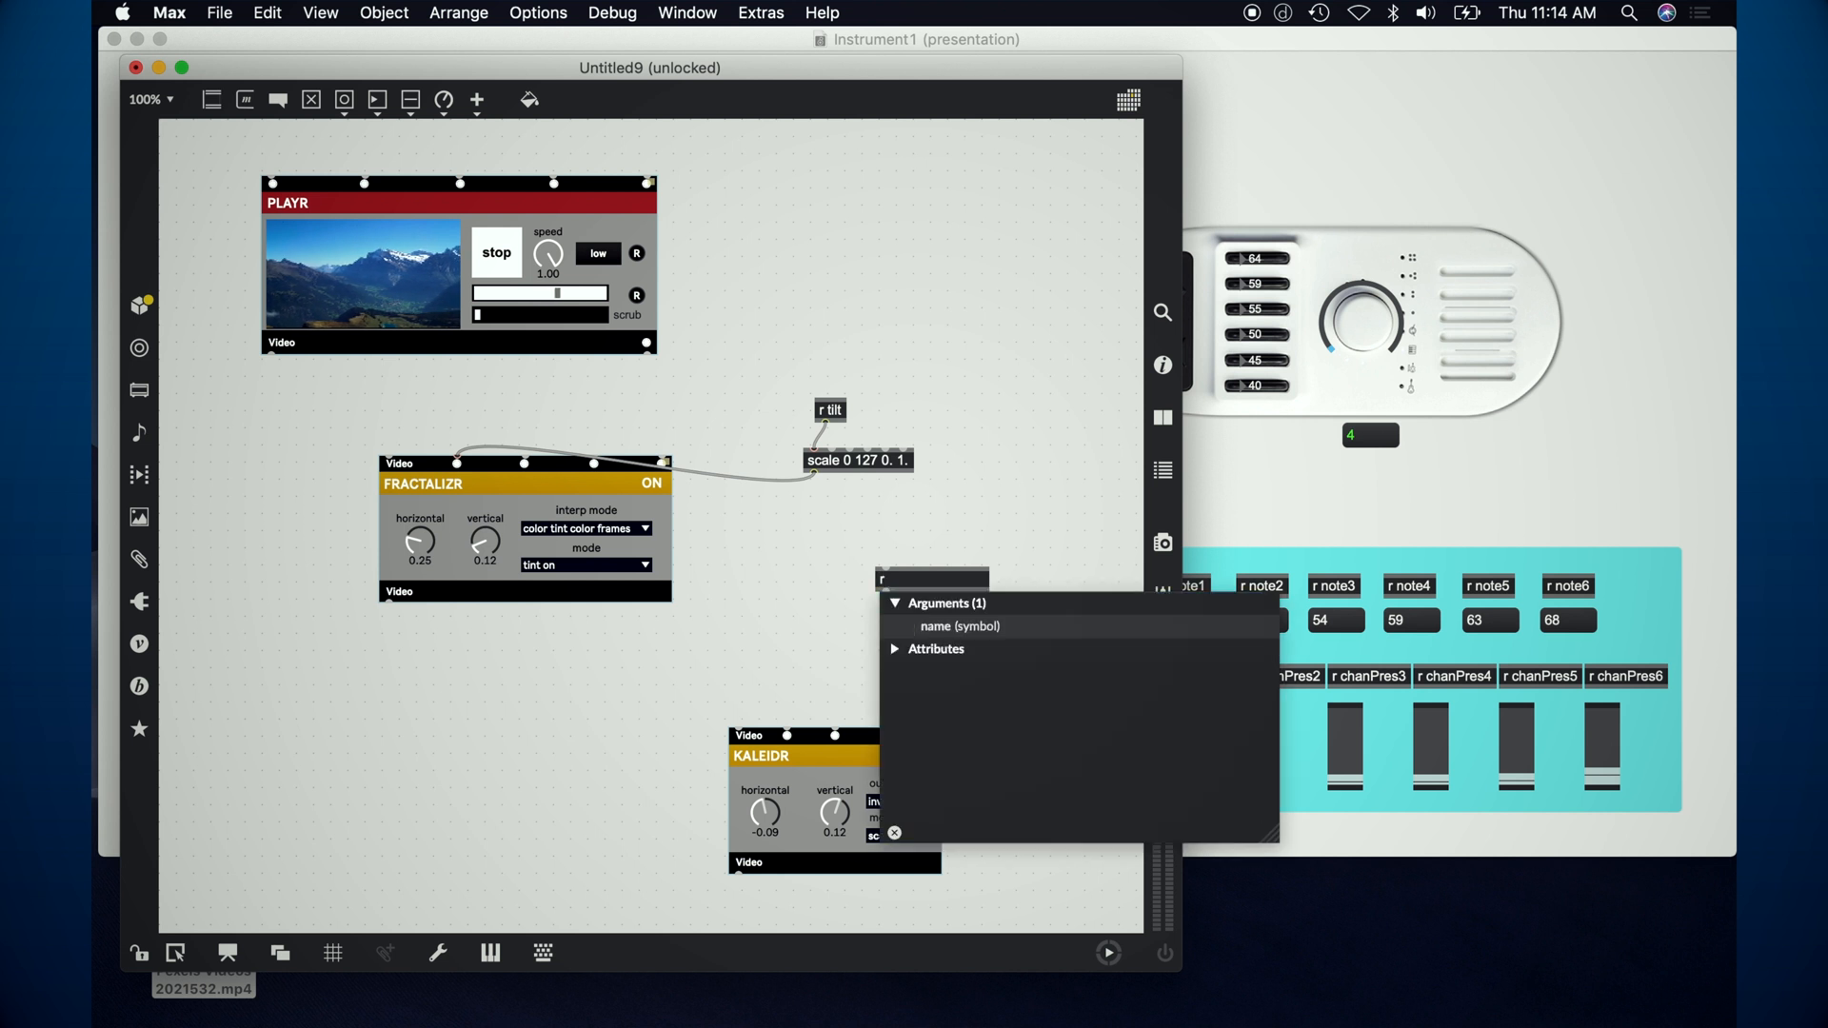
Step: Begin a second receive object for channel pressure, named 'r chan' so far
text(chan)
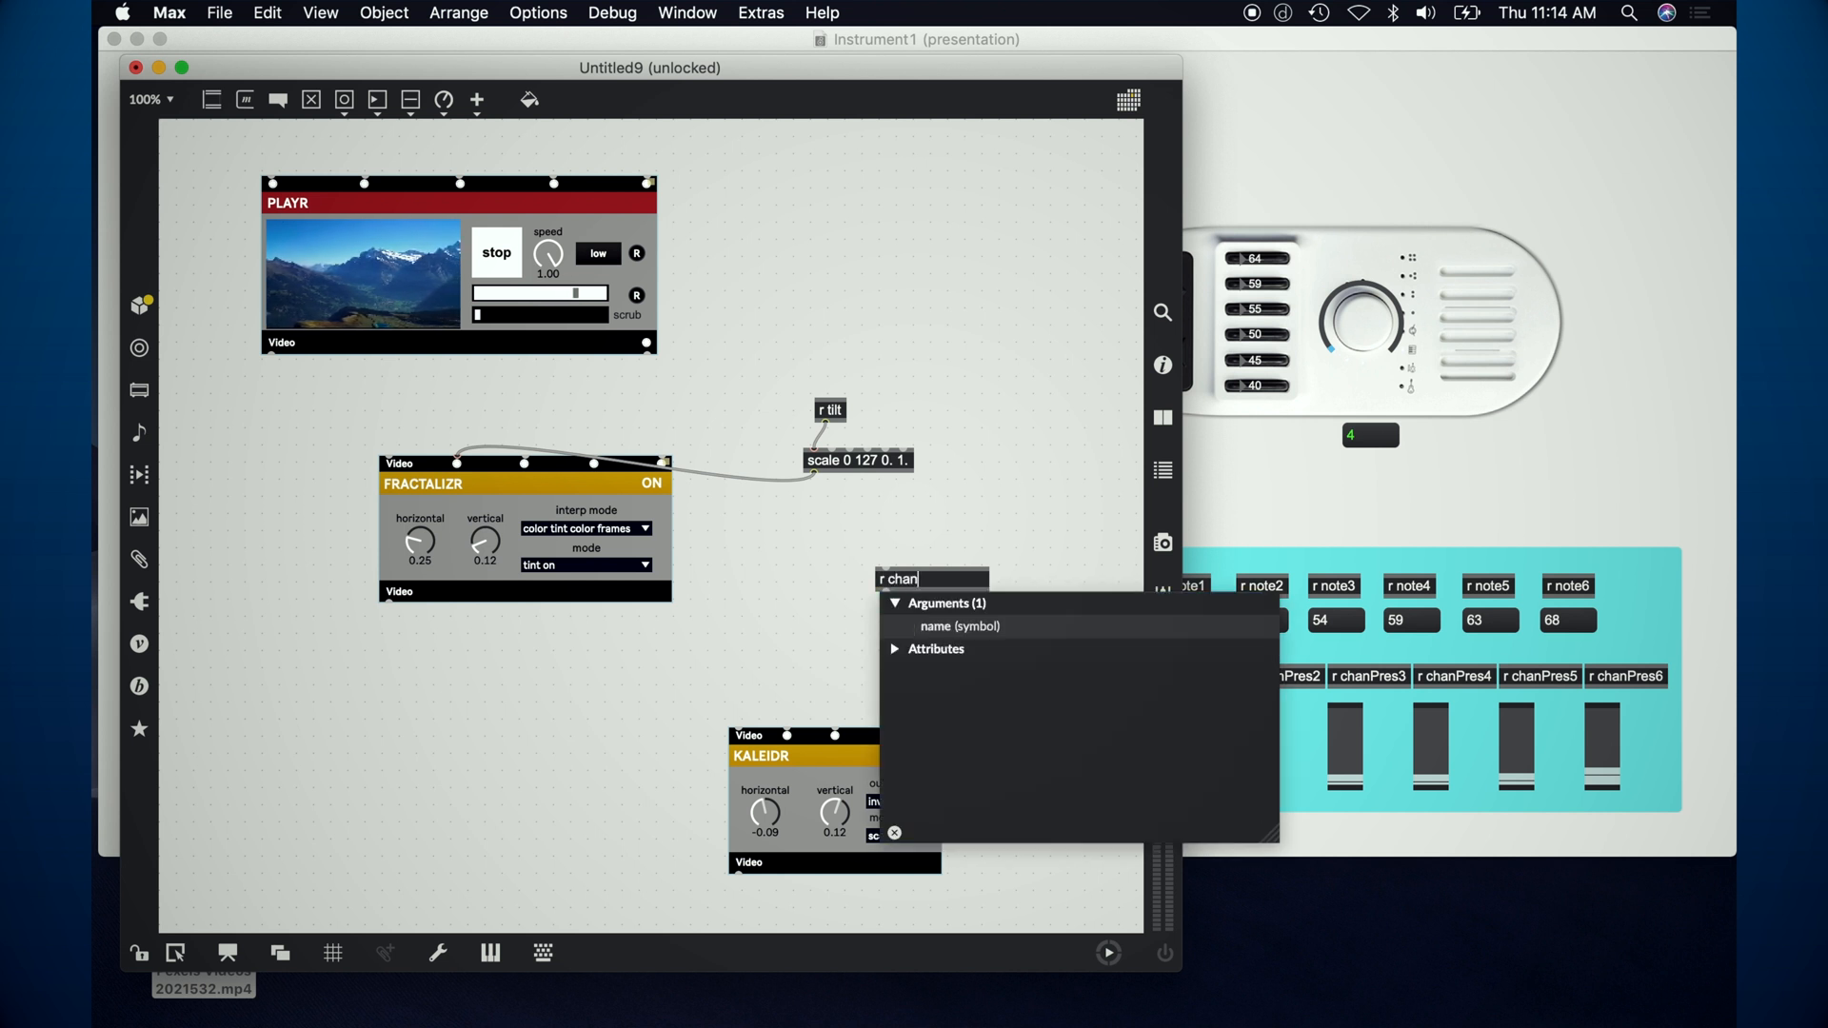